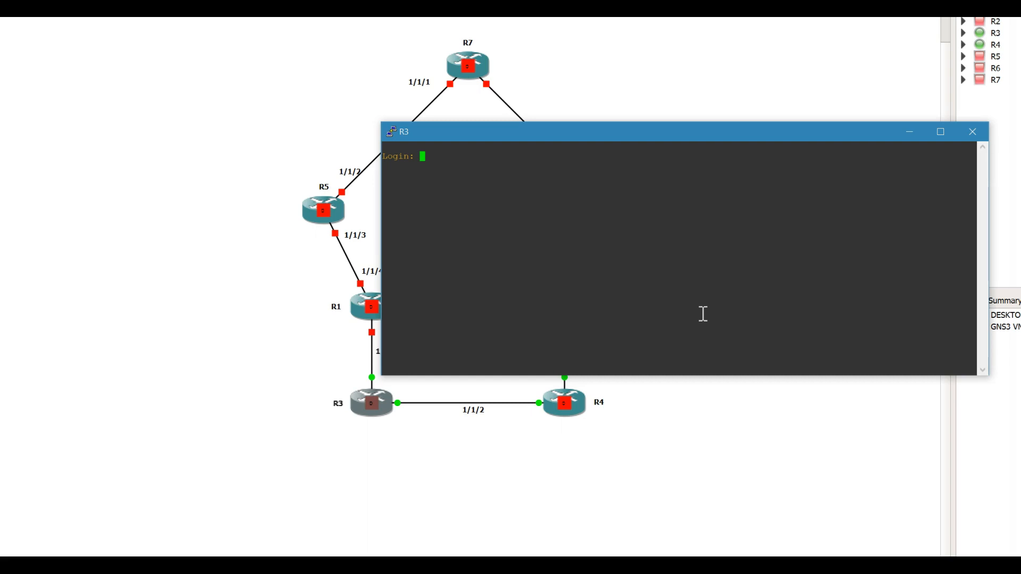
# Step: Log in to R3 as admin and enter 'configure cron', which shows no entries
pyautogui.write('admin')
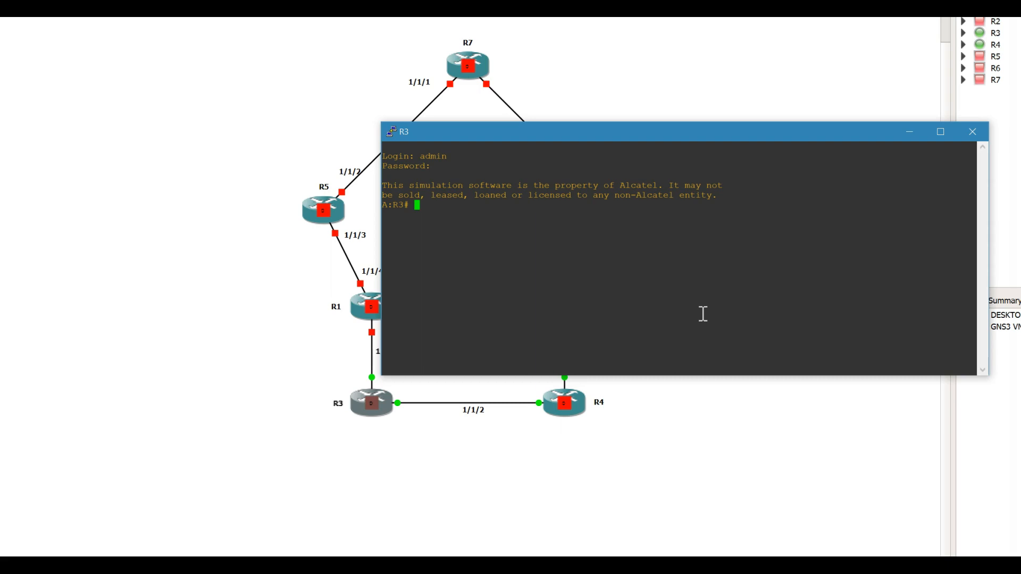
pyautogui.write('configure cro')
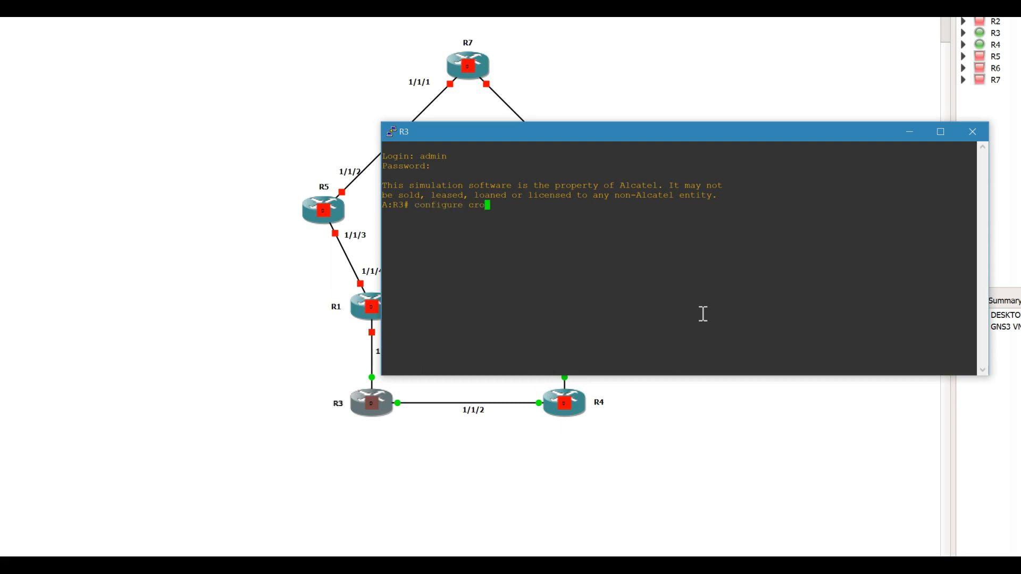
pyautogui.press('Return')
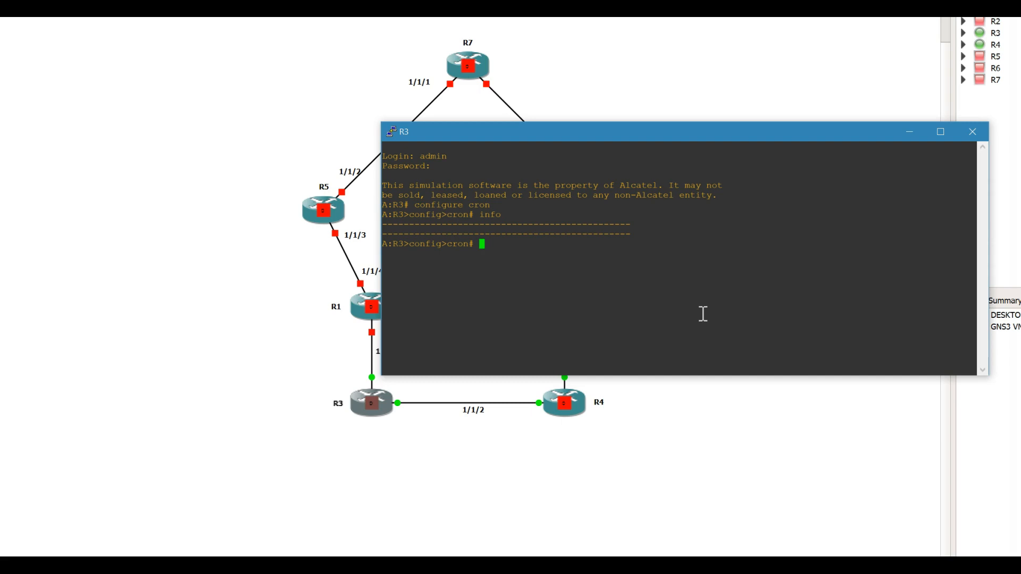
# Step: Create cron script Admin_Save with description Save_Config
pyautogui.write('script "')
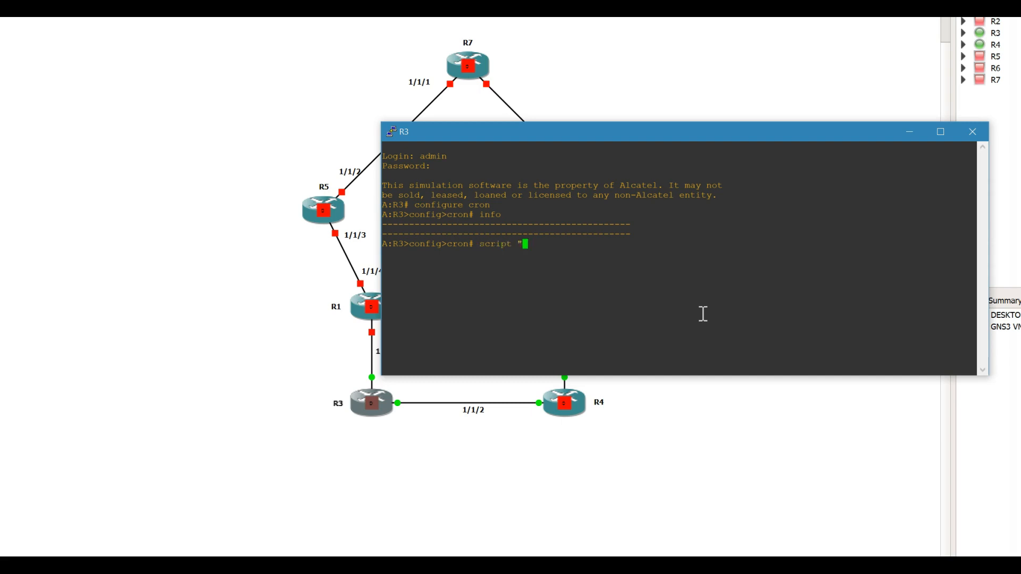
pyautogui.write('Admin_Save')
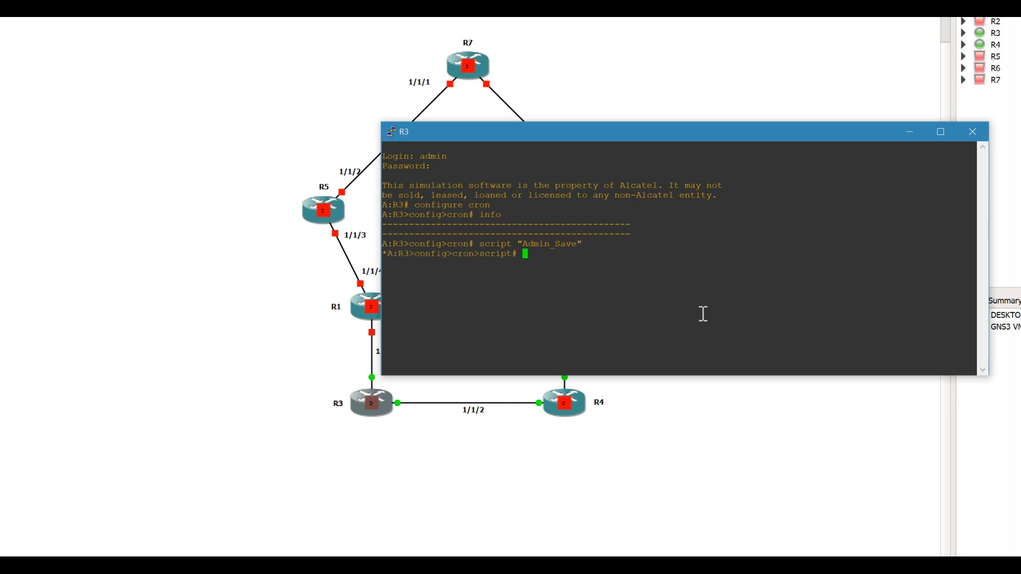
pyautogui.write('description "')
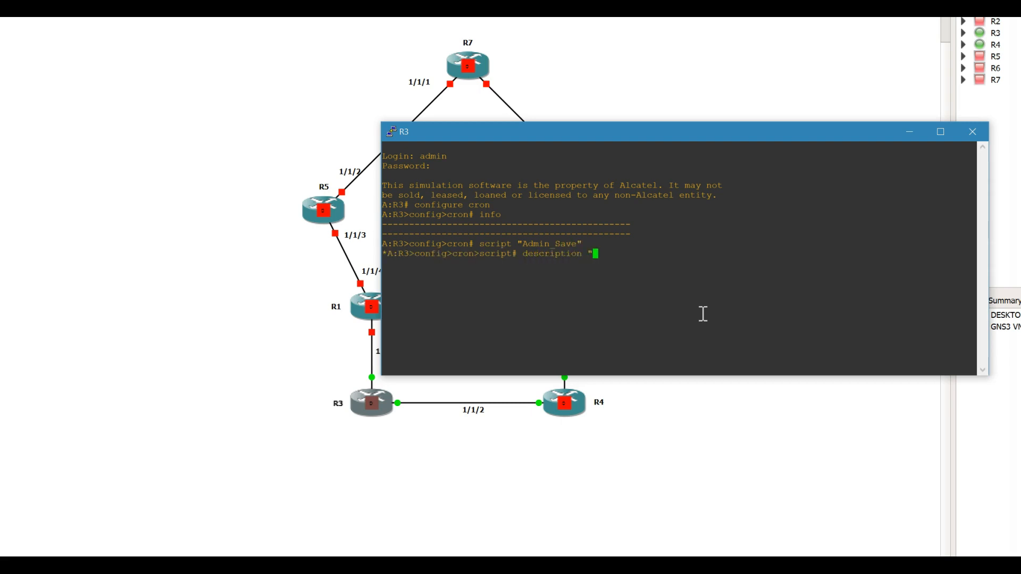
pyautogui.write('Save_C')
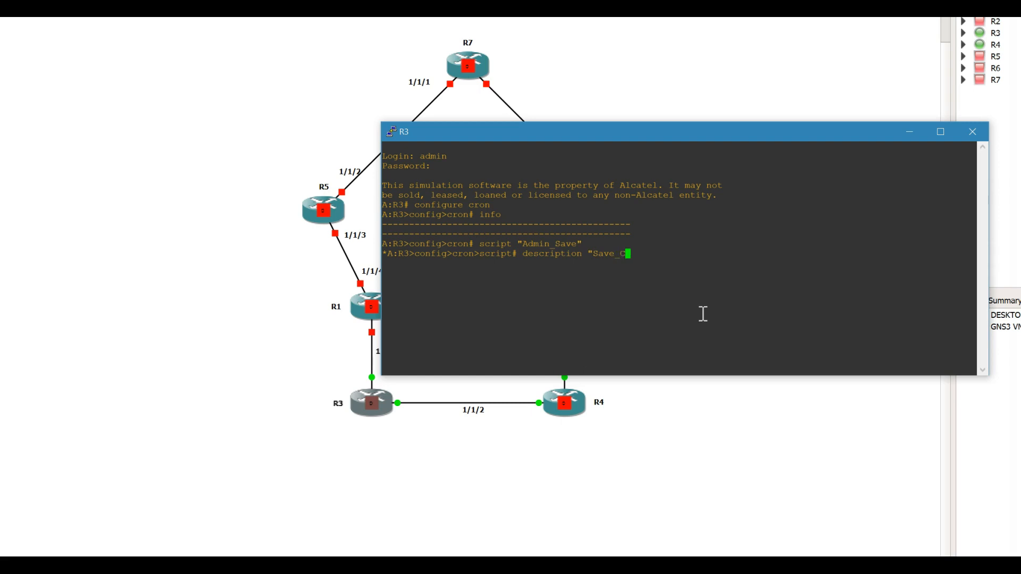
pyautogui.press('Return')
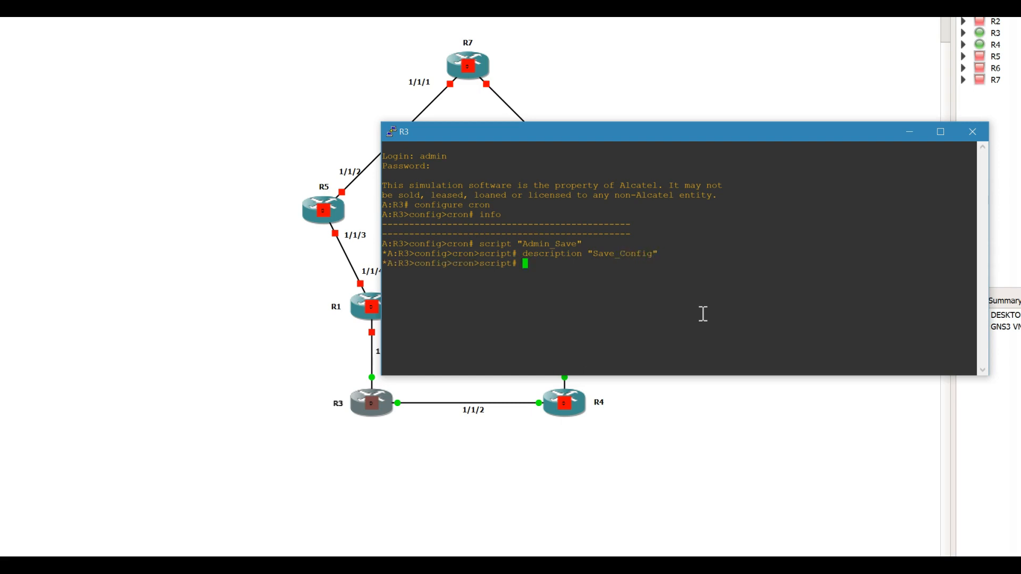
# Step: Set the script location to cf3:/Admin_Save, apply the shutdown setting, and exit
pyautogui.write('location')
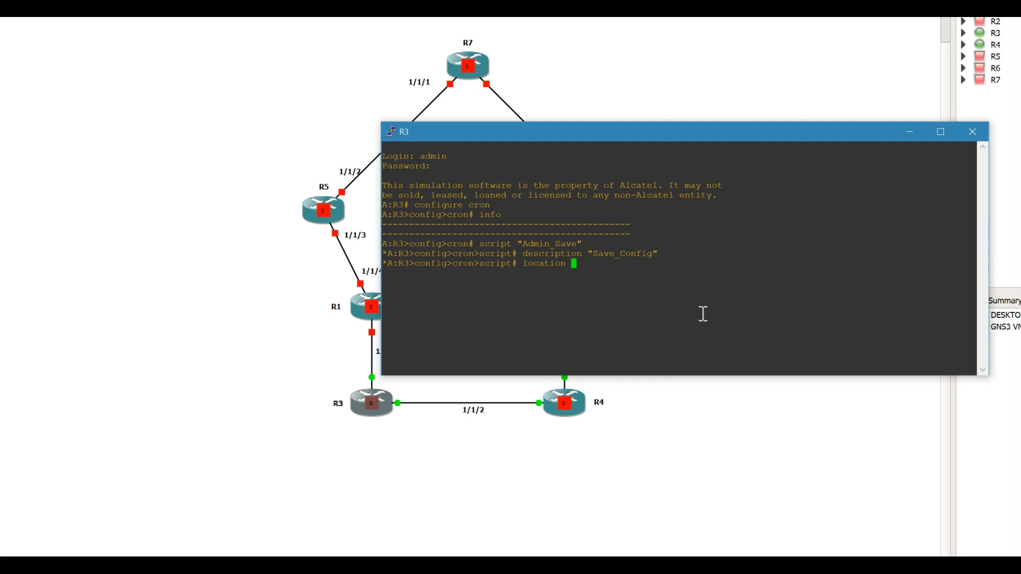
pyautogui.write('cf')
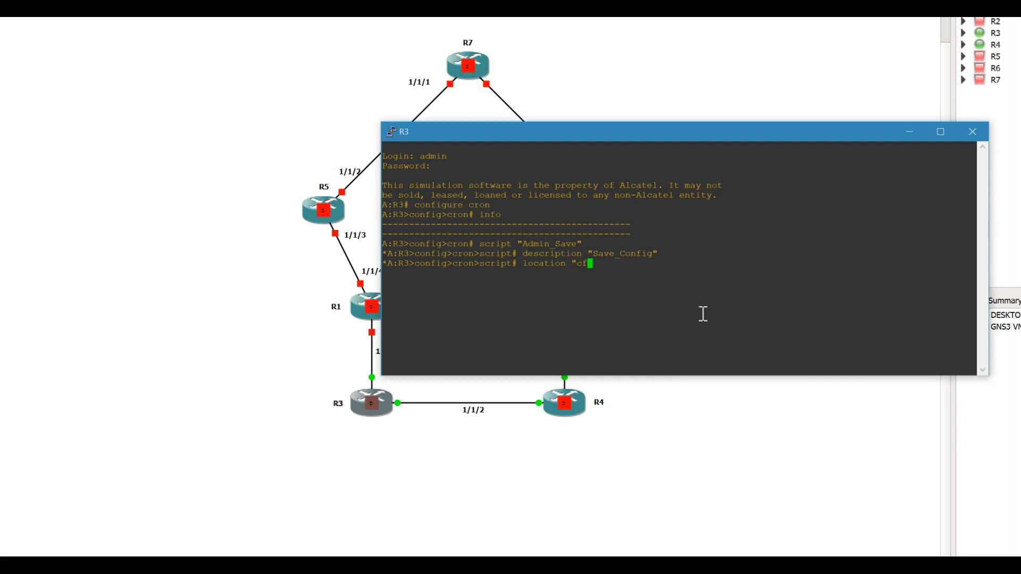
pyautogui.write('3:')
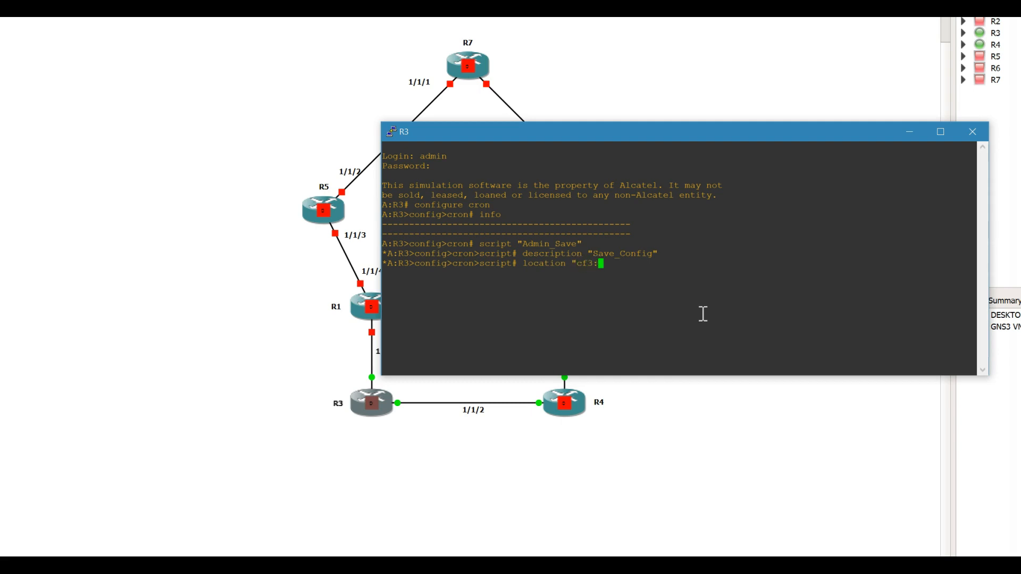
pyautogui.write('/')
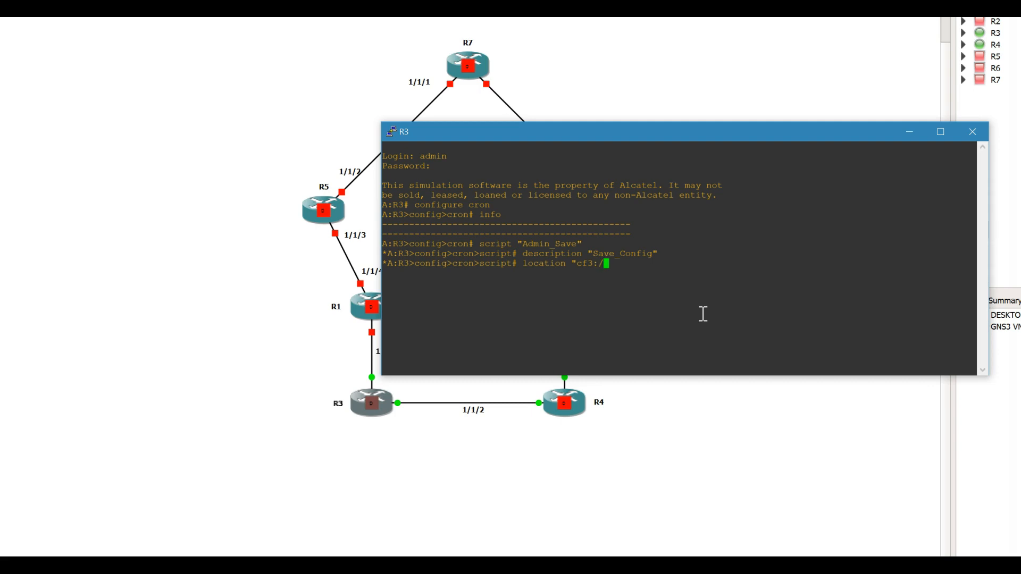
pyautogui.write('Admin')
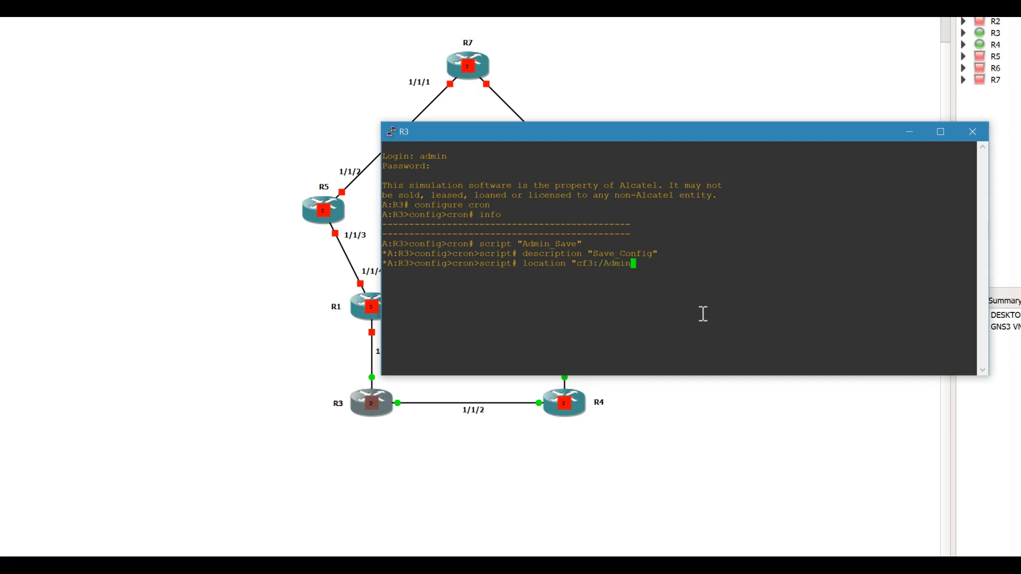
pyautogui.write('_Save"')
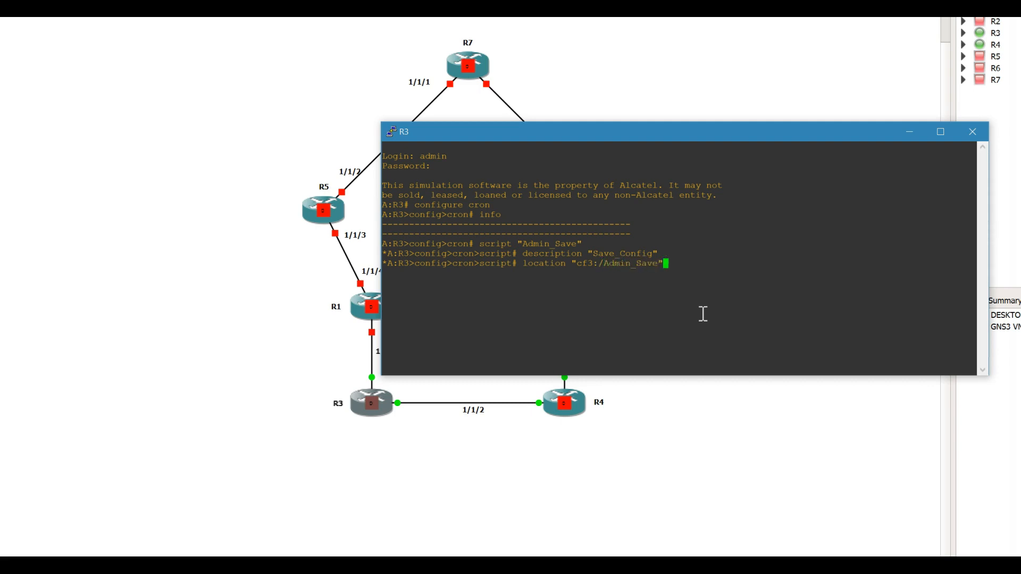
pyautogui.write('no shu')
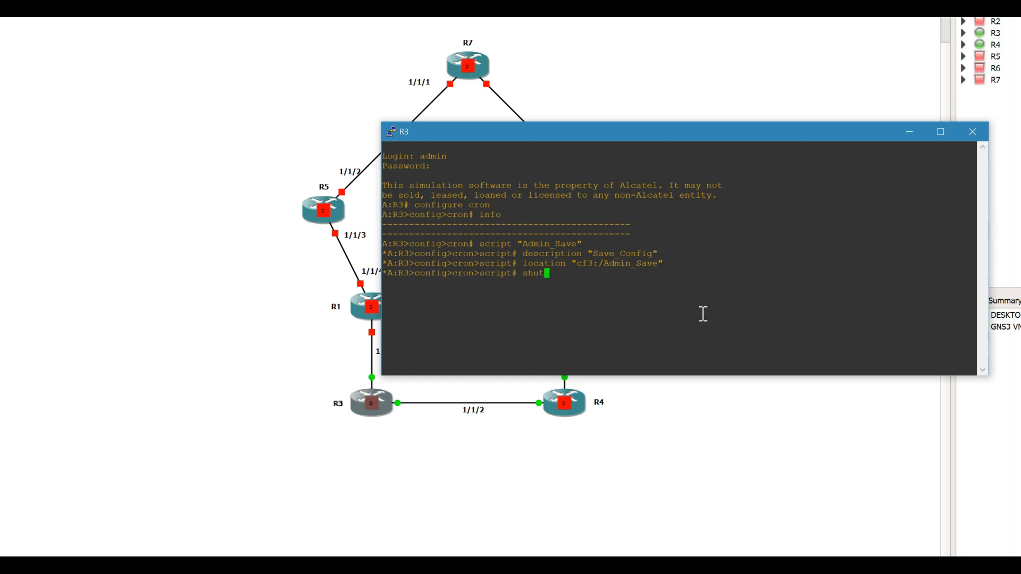
pyautogui.press('Return')
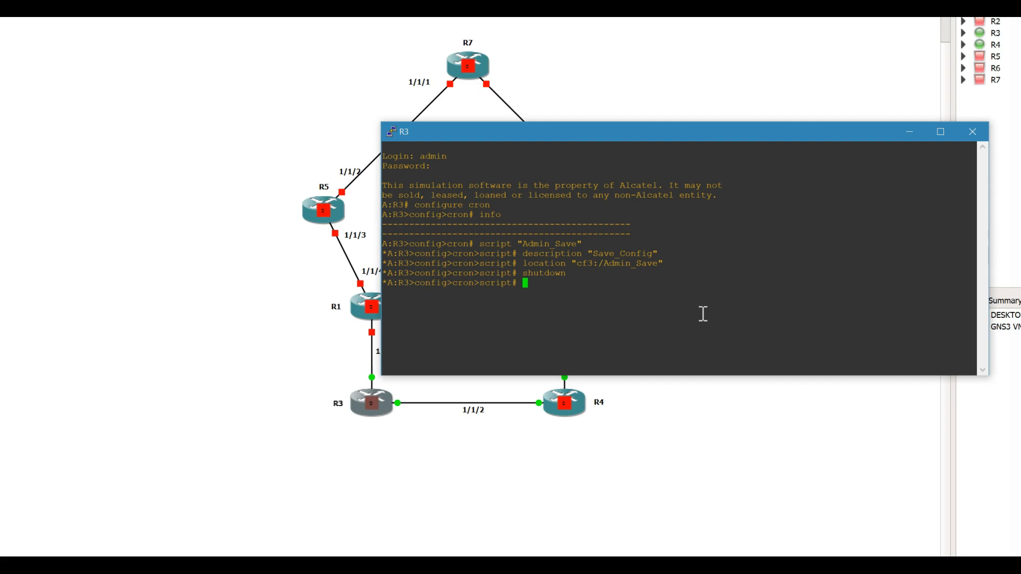
pyautogui.write('exit')
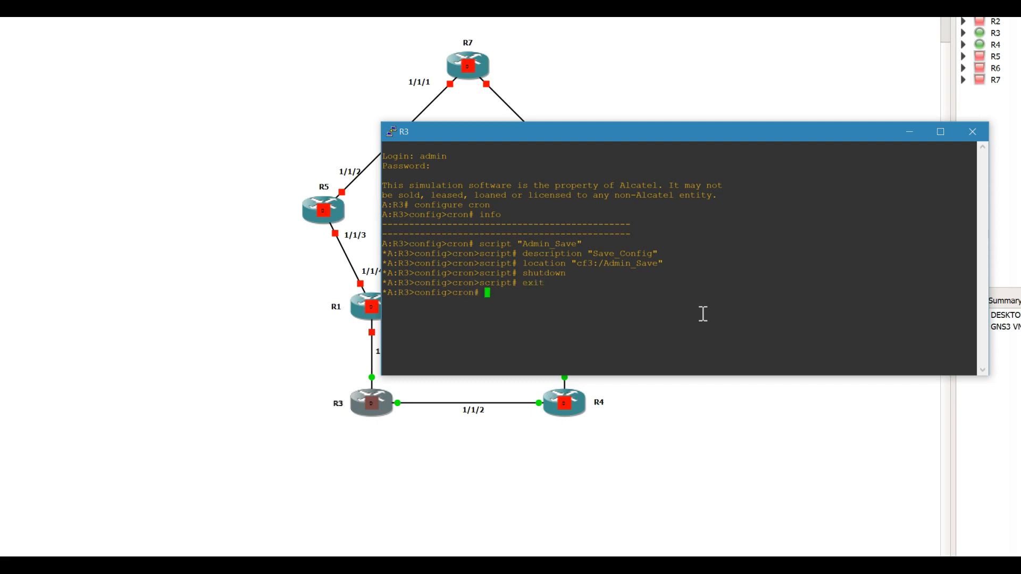
# Step: Create the cron action Admin_Save and enter its context
pyautogui.write('action "')
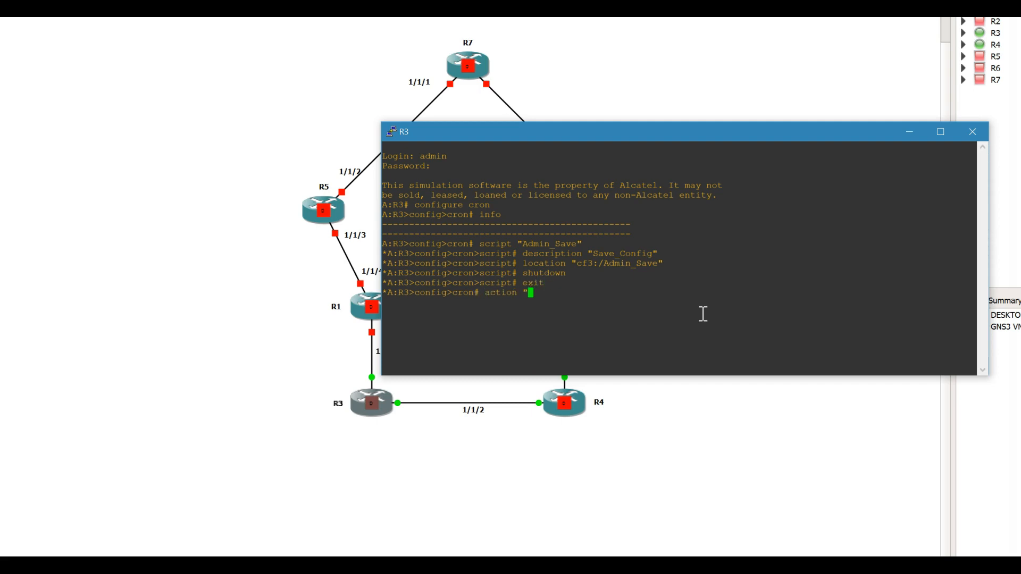
pyautogui.write('Admin_sav')
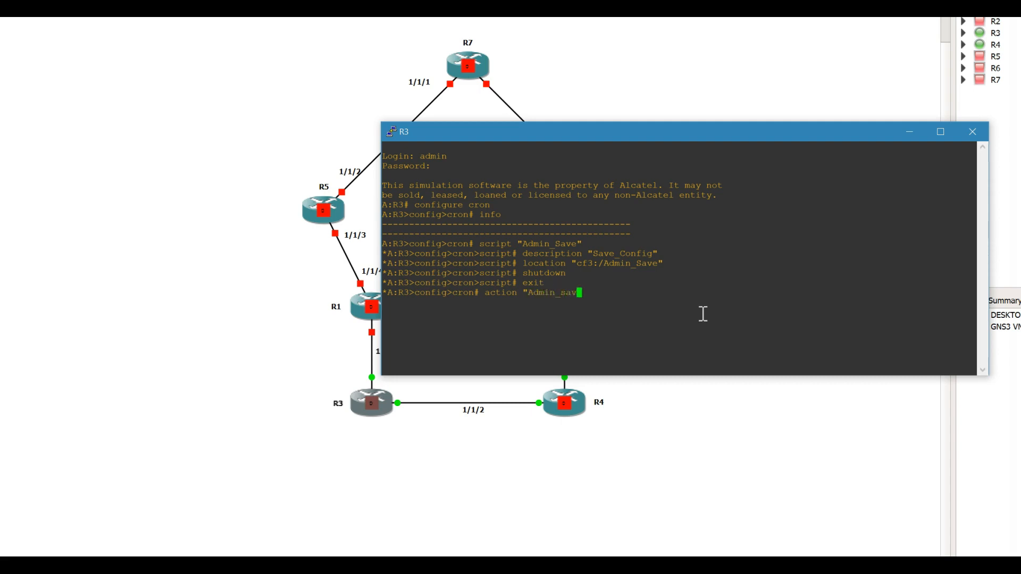
pyautogui.press('BackSpace')
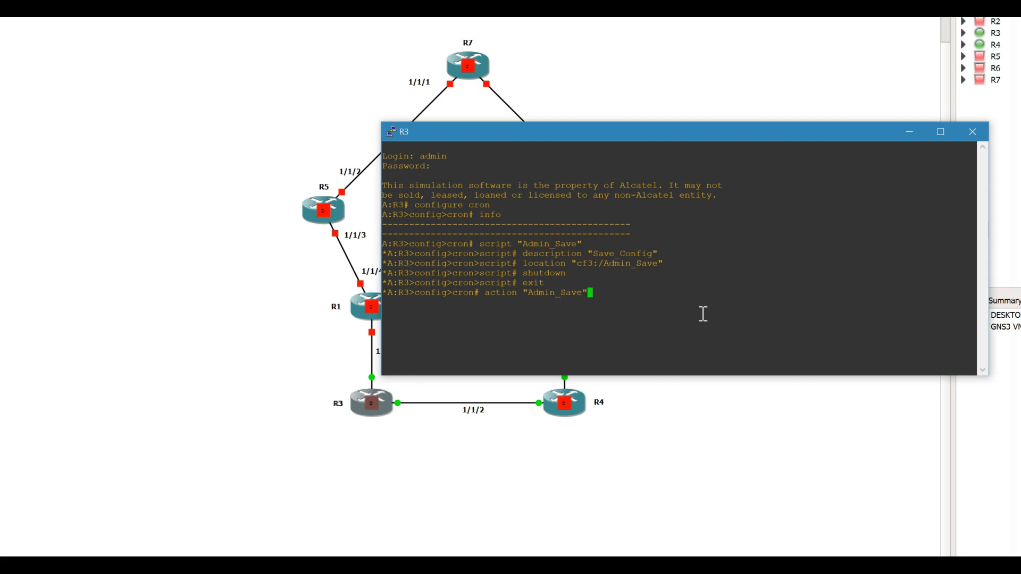
pyautogui.press('Return')
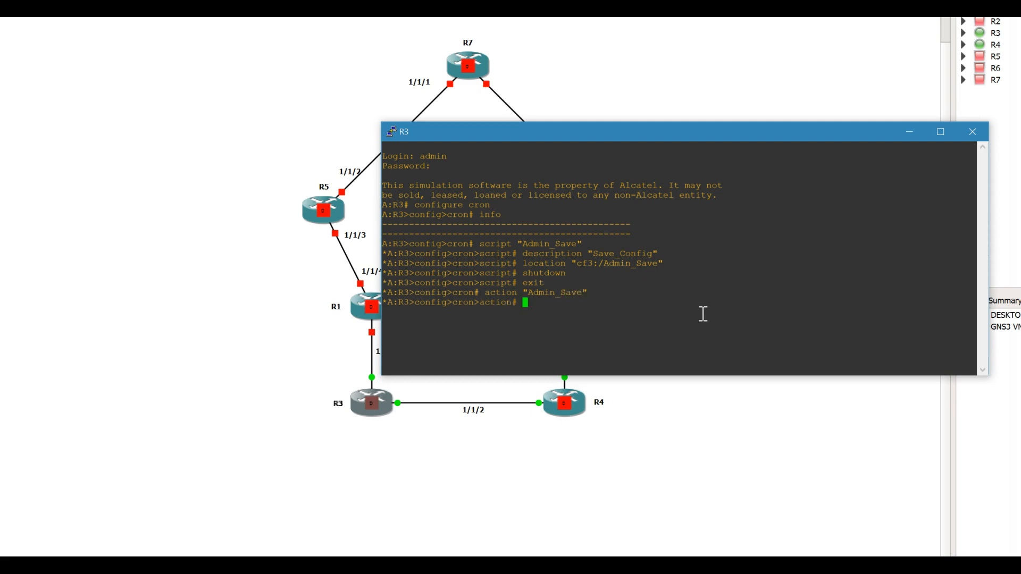
# Step: Set the action's results to cf3:/Outputs/Confirm and shut it down
pyautogui.write('results')
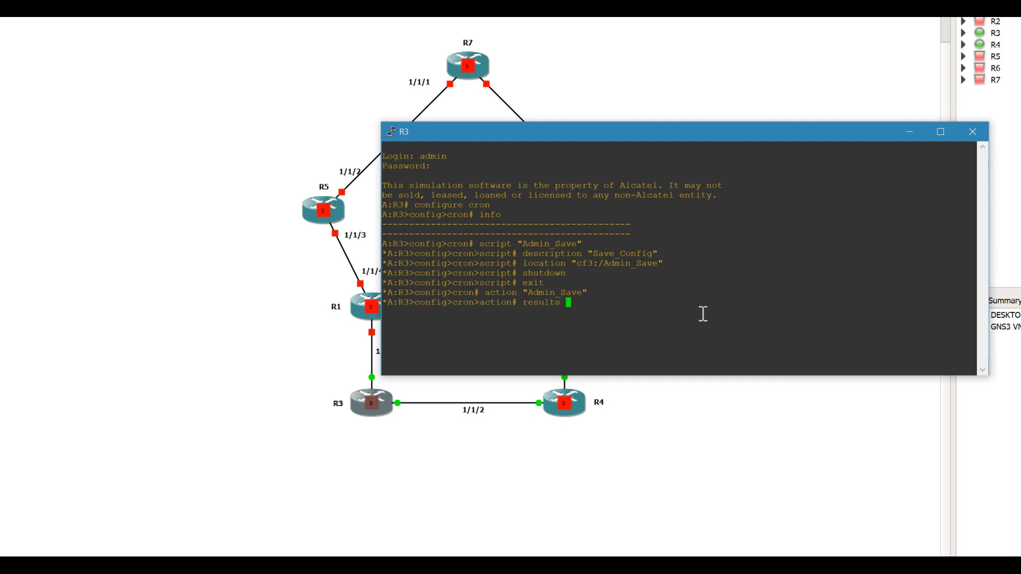
pyautogui.write('"')
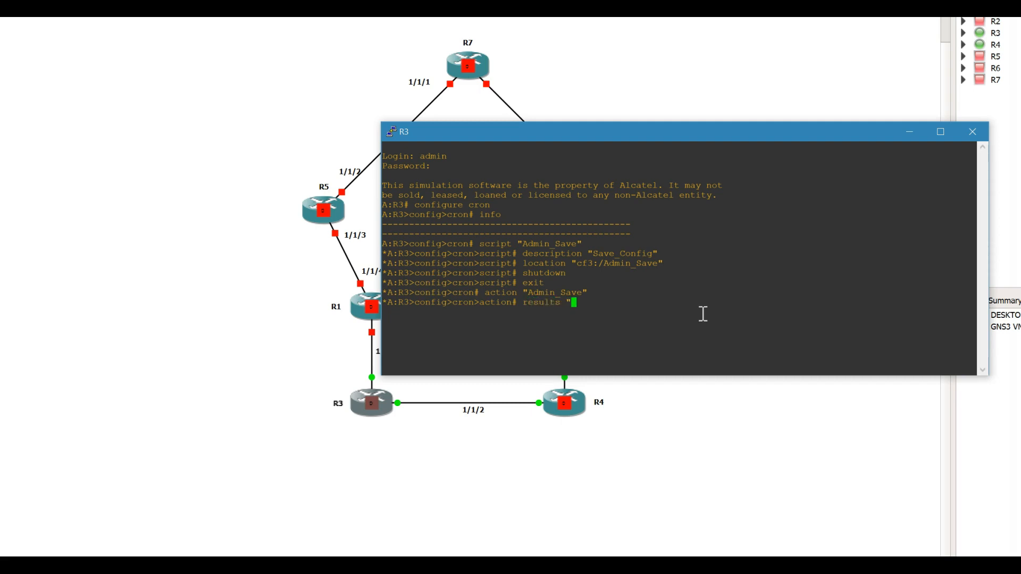
pyautogui.write('cf3:')
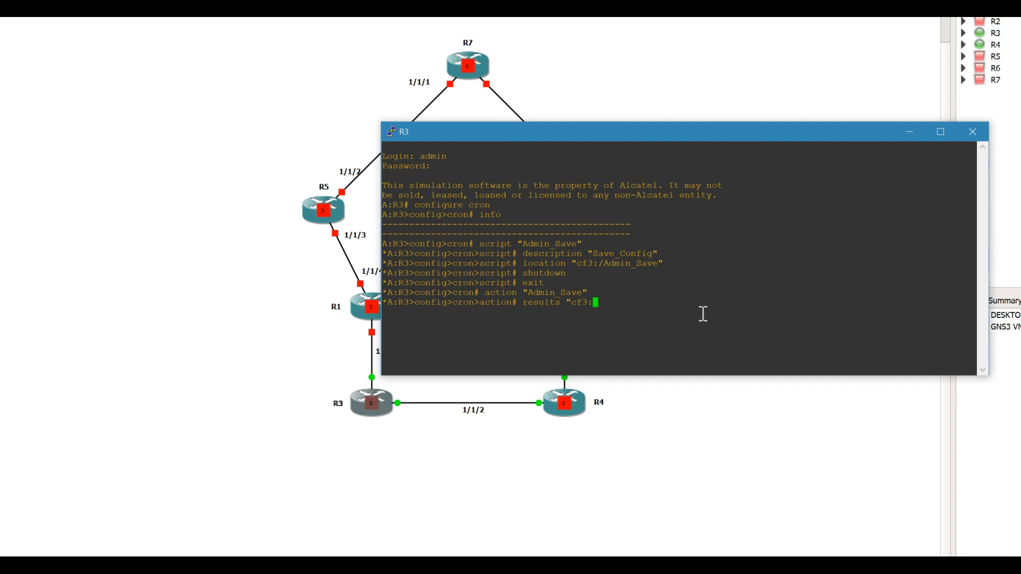
pyautogui.write('/')
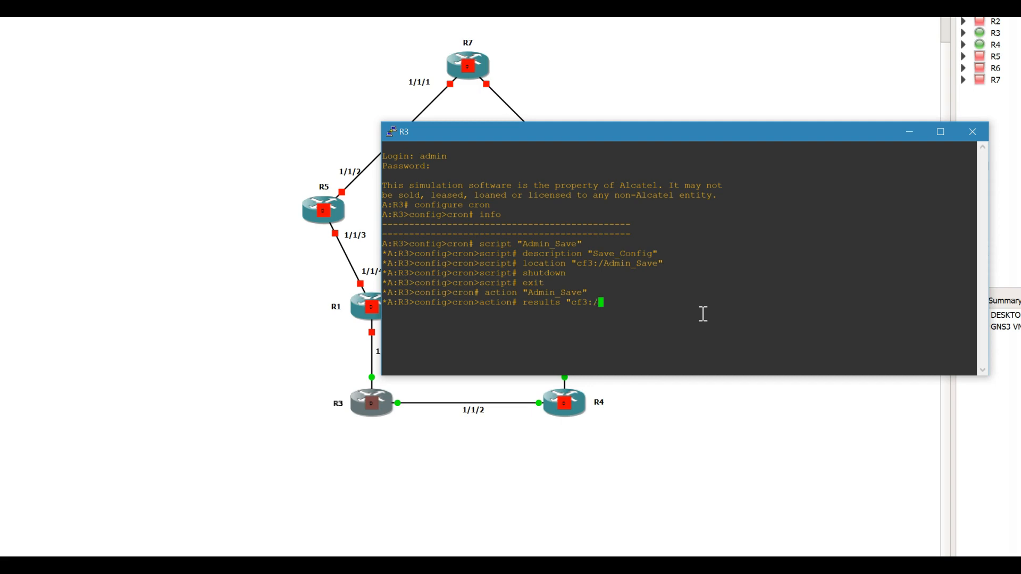
pyautogui.write('Out')
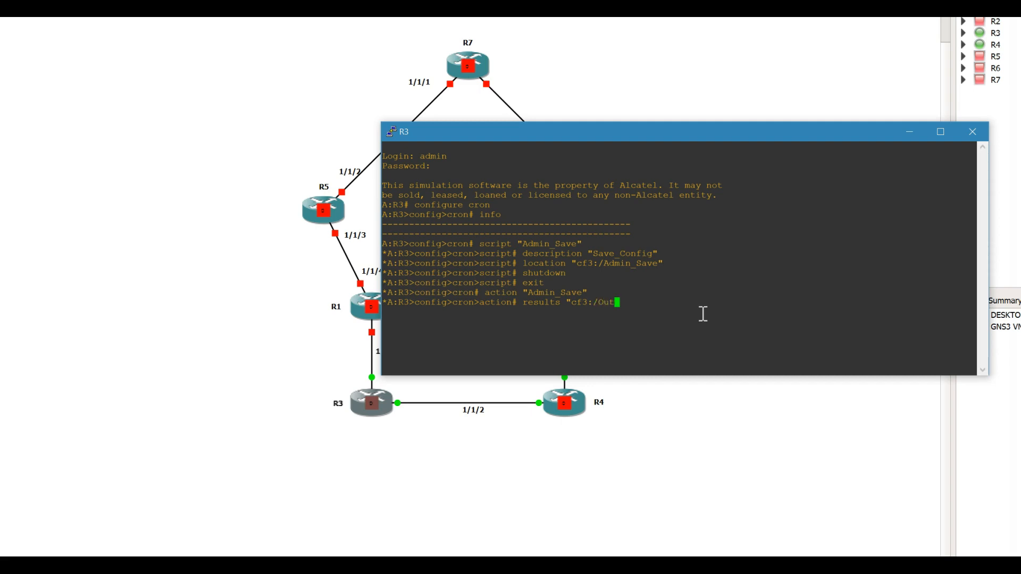
pyautogui.write('puts')
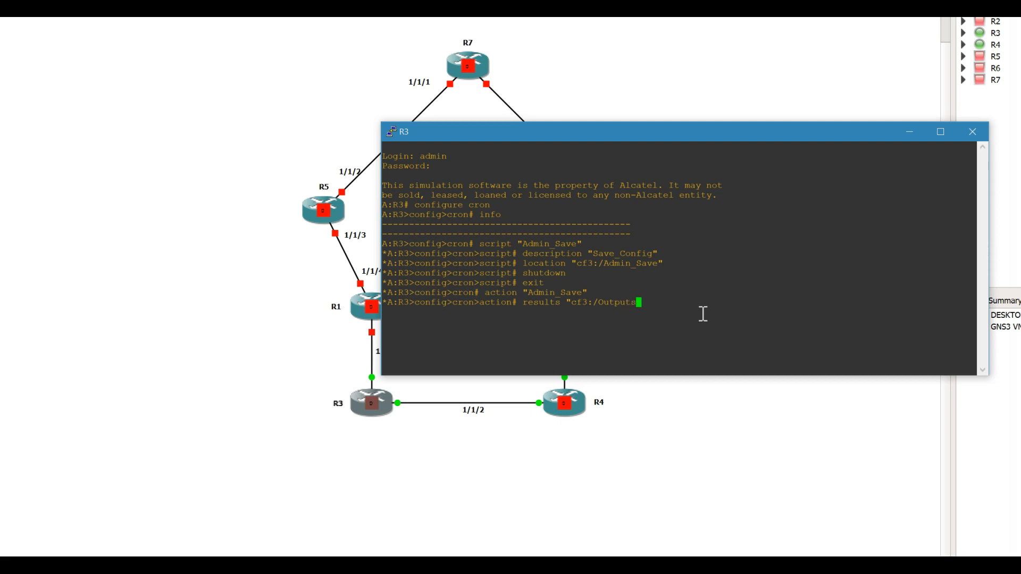
pyautogui.write('C')
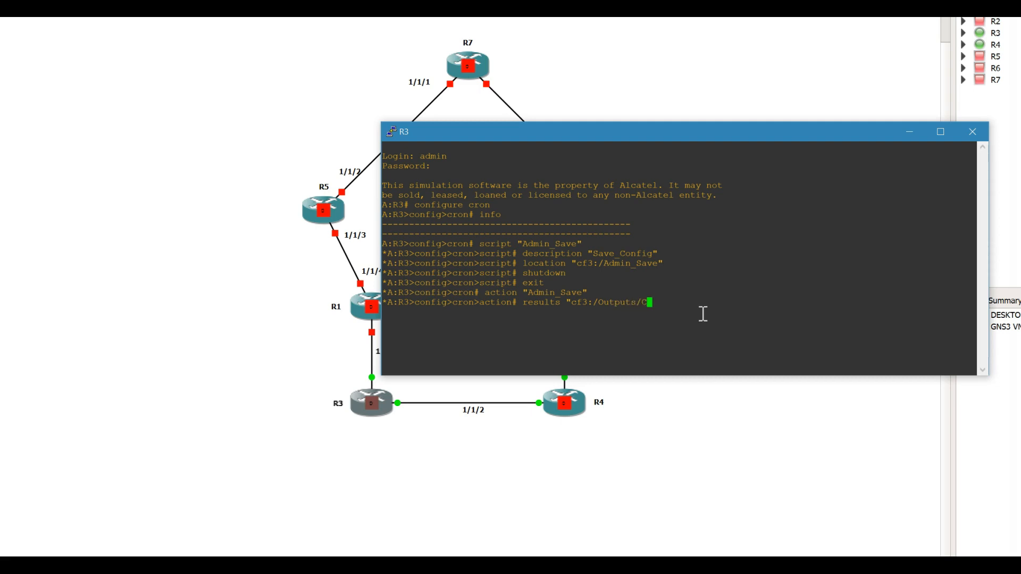
pyautogui.write('onfirm')
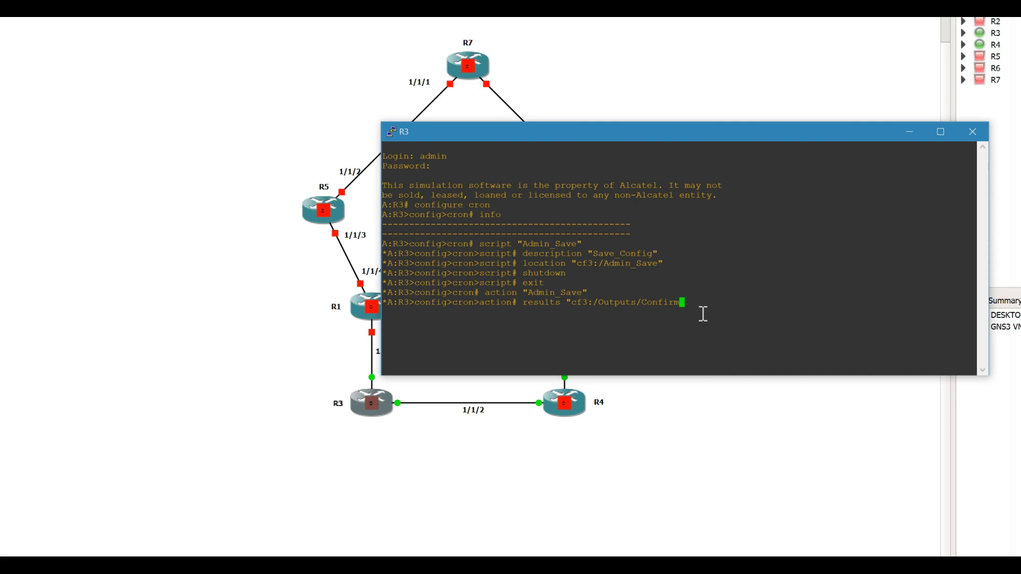
pyautogui.press('Return')
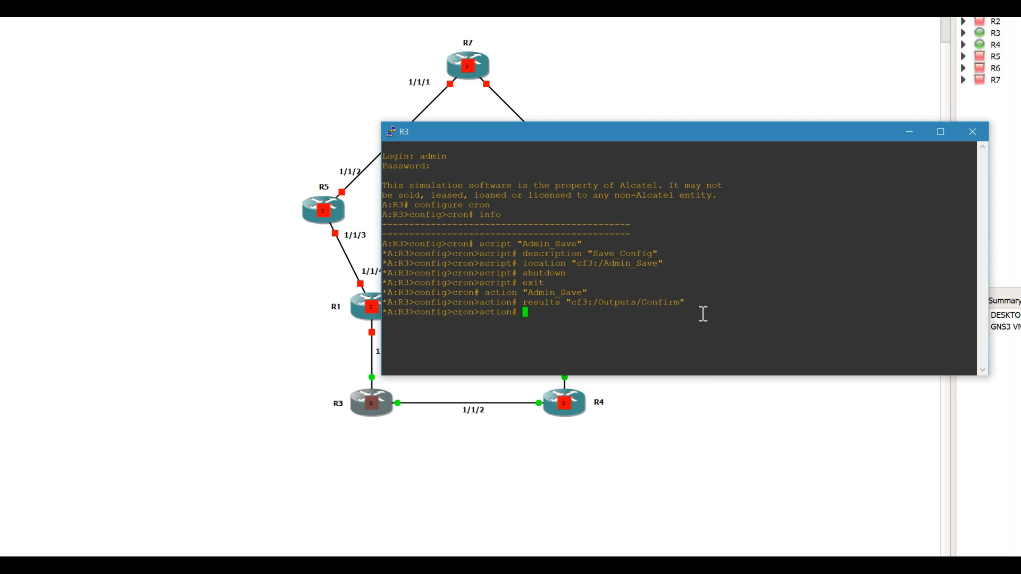
pyautogui.write('shutdown')
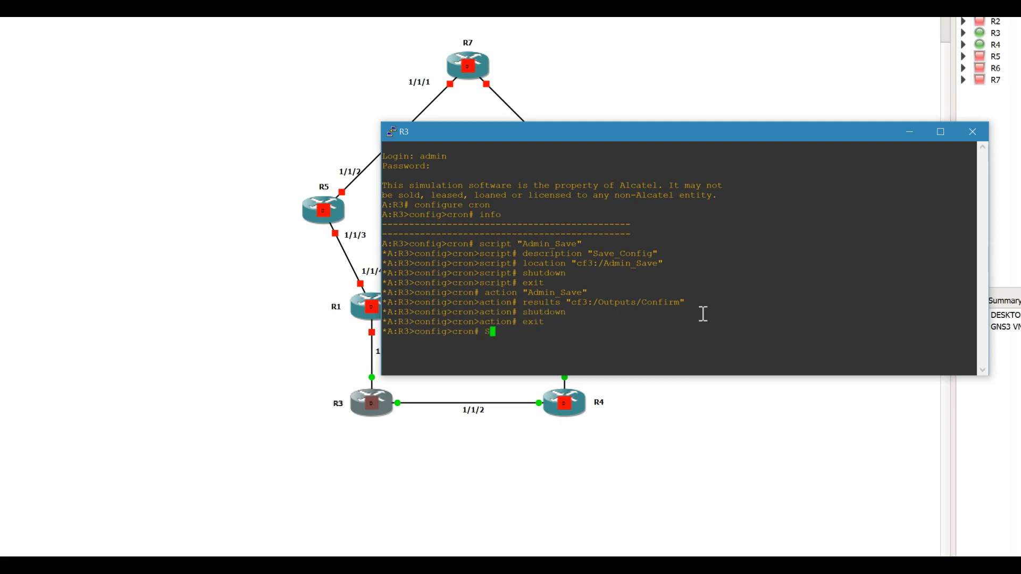
# Step: Create the cron schedule Admin_Save_1m
pyautogui.write('chedule')
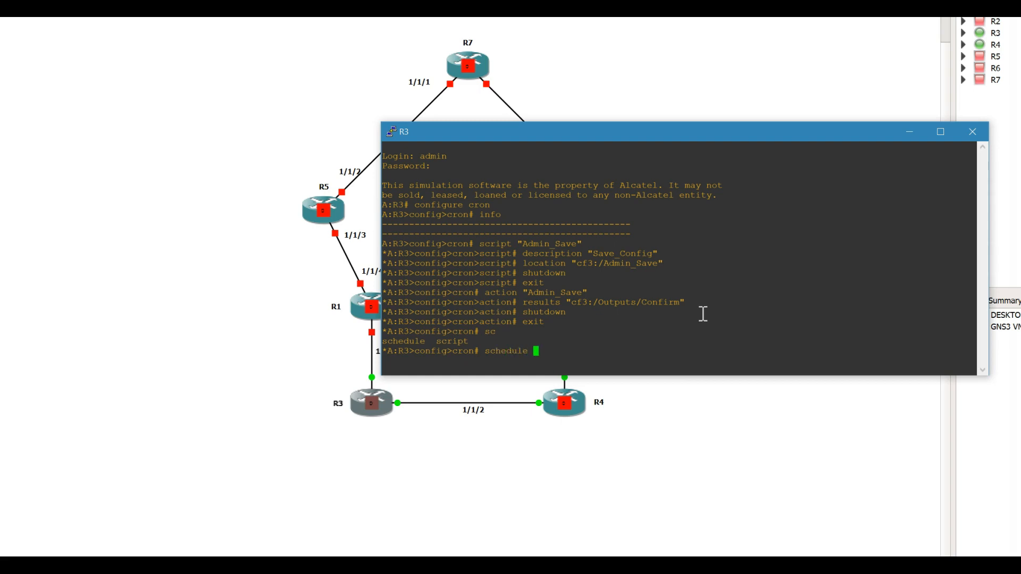
pyautogui.write('"')
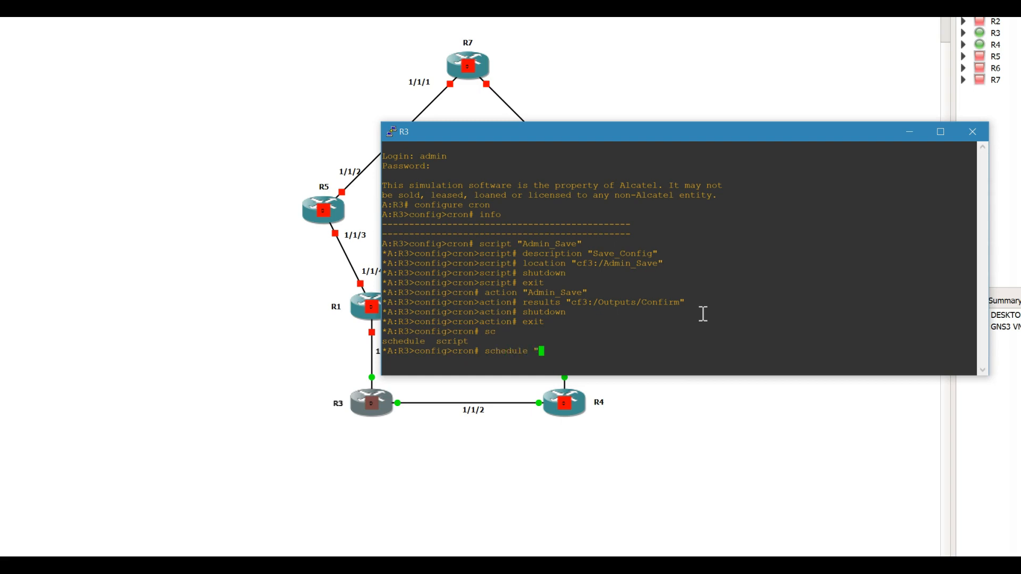
pyautogui.write('Admin')
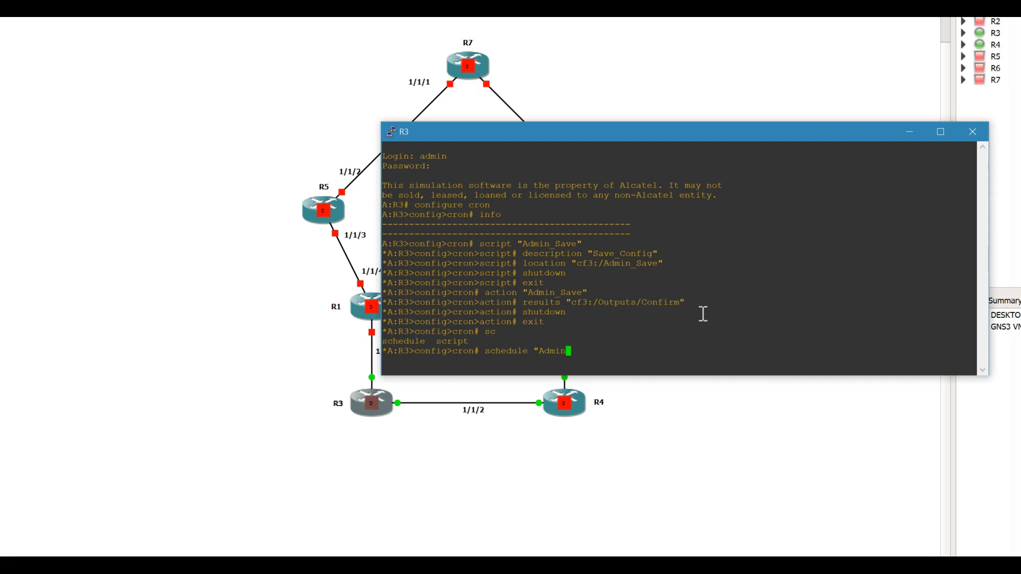
pyautogui.write('_Save_1m')
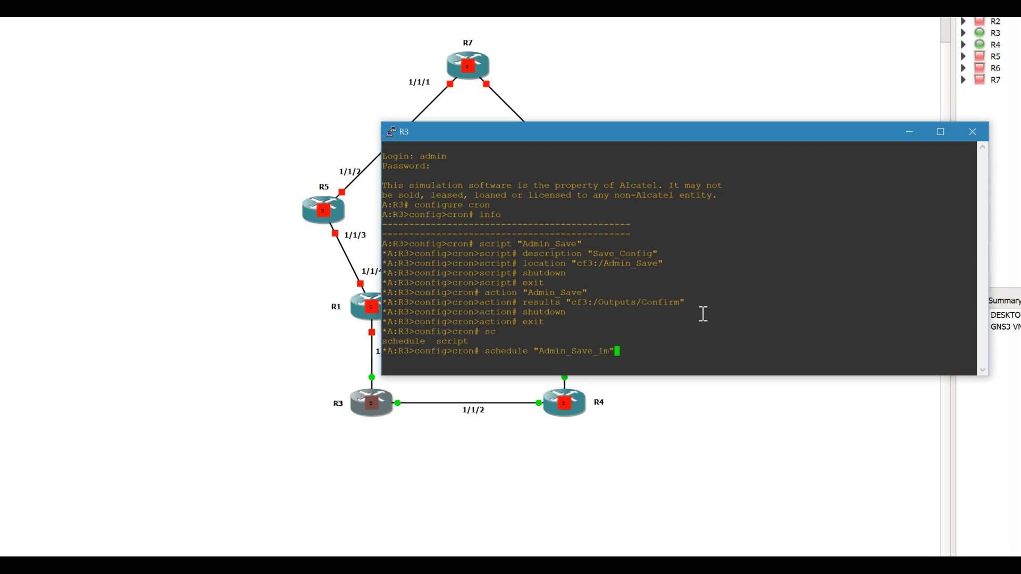
pyautogui.press('Return')
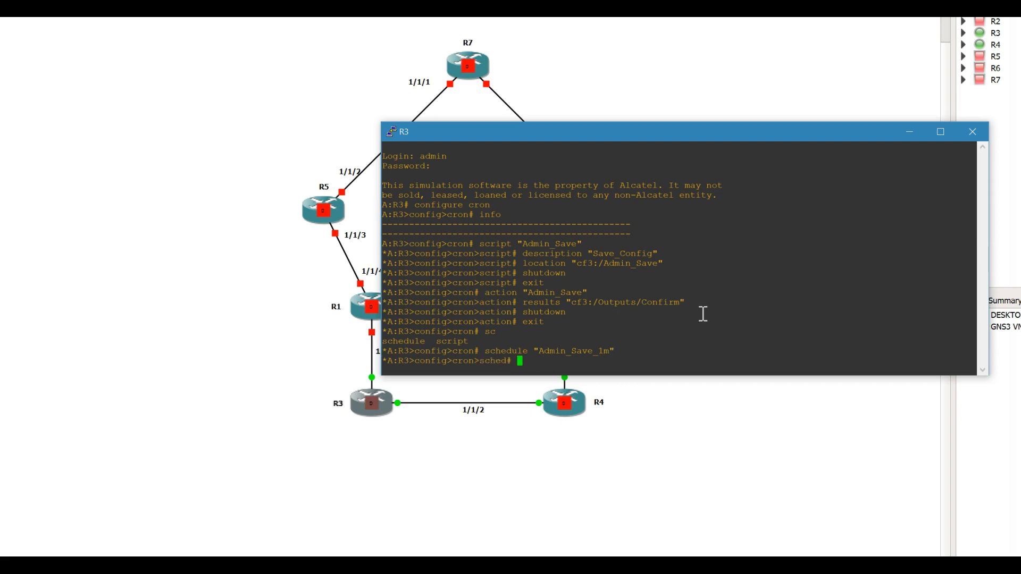
# Step: Give the schedule interval 60 and action Admin_Save, set shutdown state, and exit
pyautogui.write('interval 60')
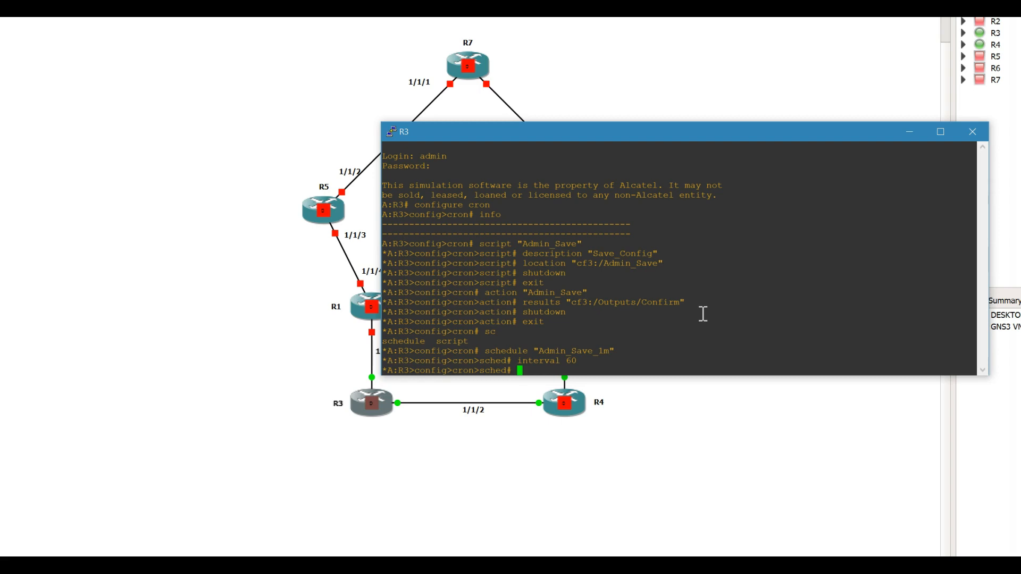
pyautogui.write('action')
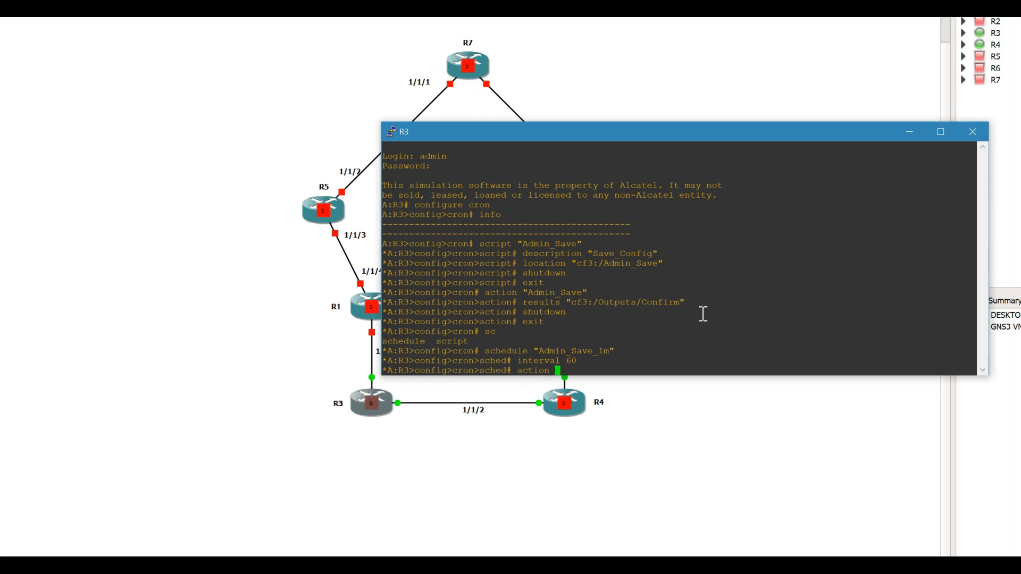
pyautogui.write('"')
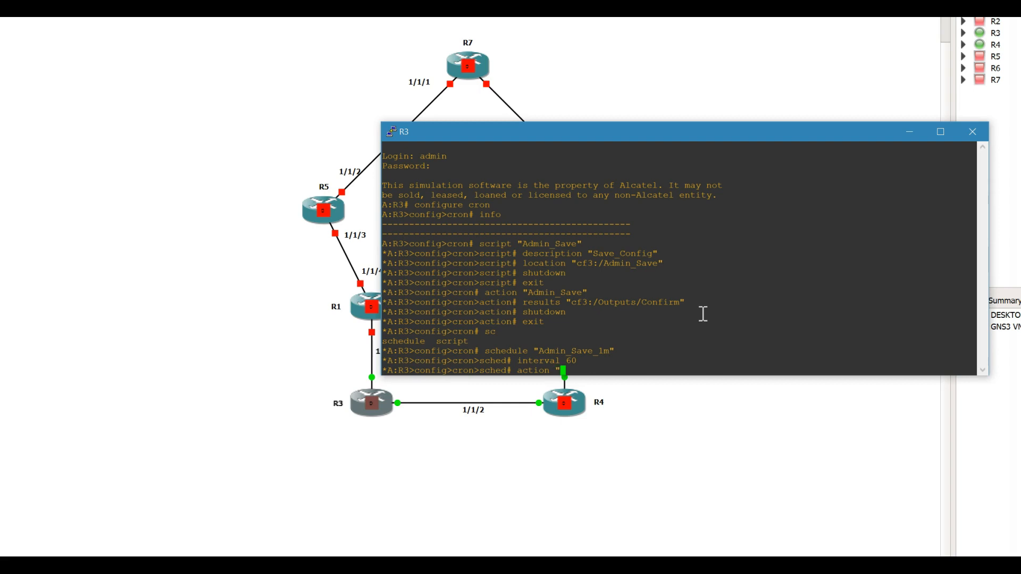
pyautogui.write('ad')
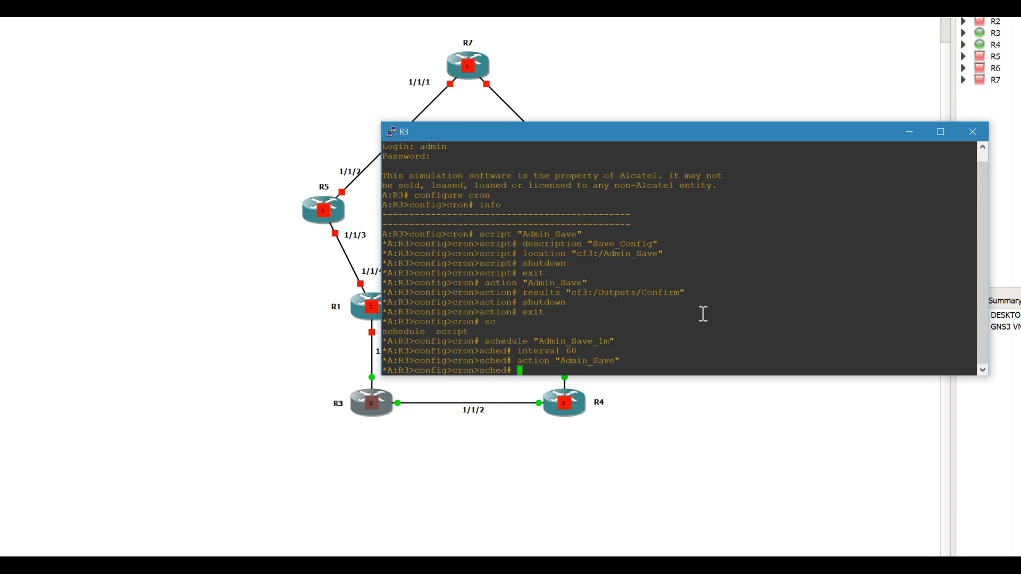
pyautogui.write('no sh')
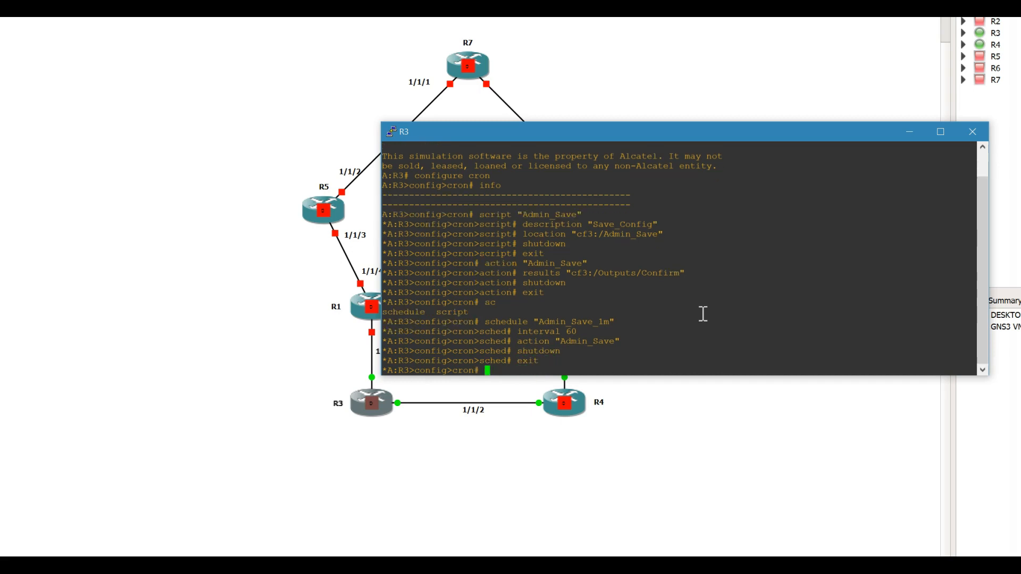
pyautogui.write('ex')
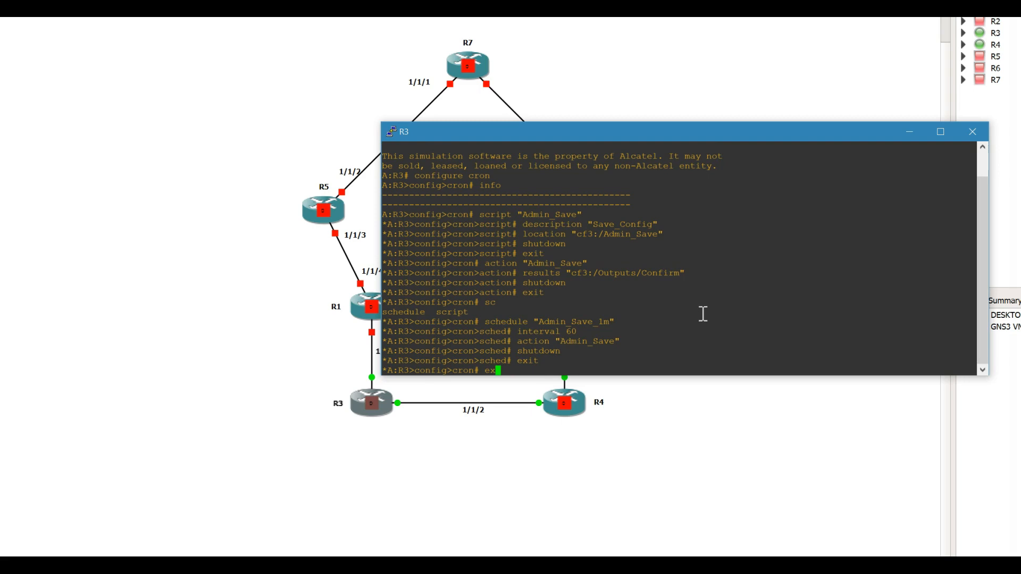
# Step: Leave cron, list cf3, and write an Admin_Save file containing '/admin save'
pyautogui.press('Return')
pyautogui.write('d')
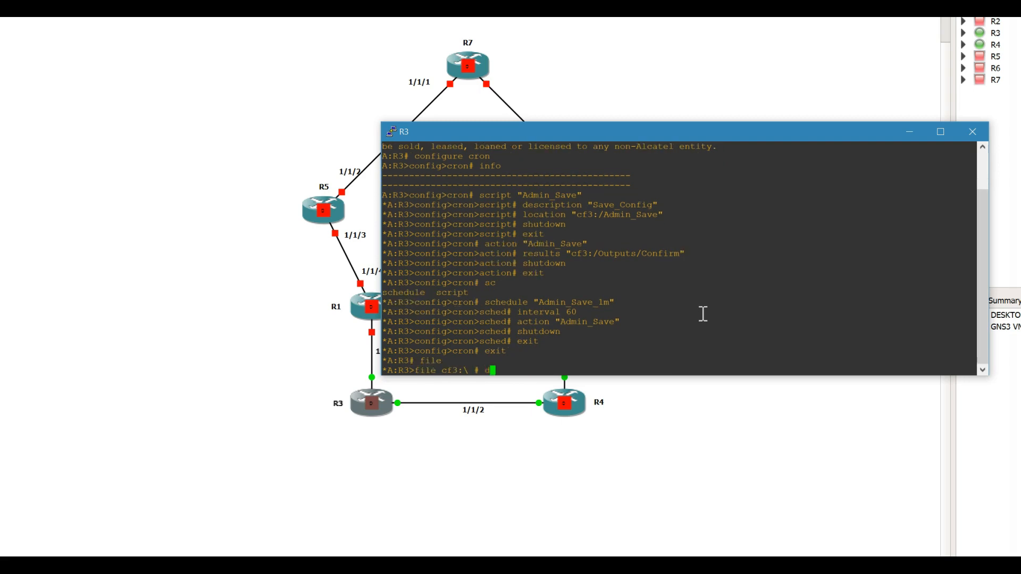
pyautogui.press('Return')
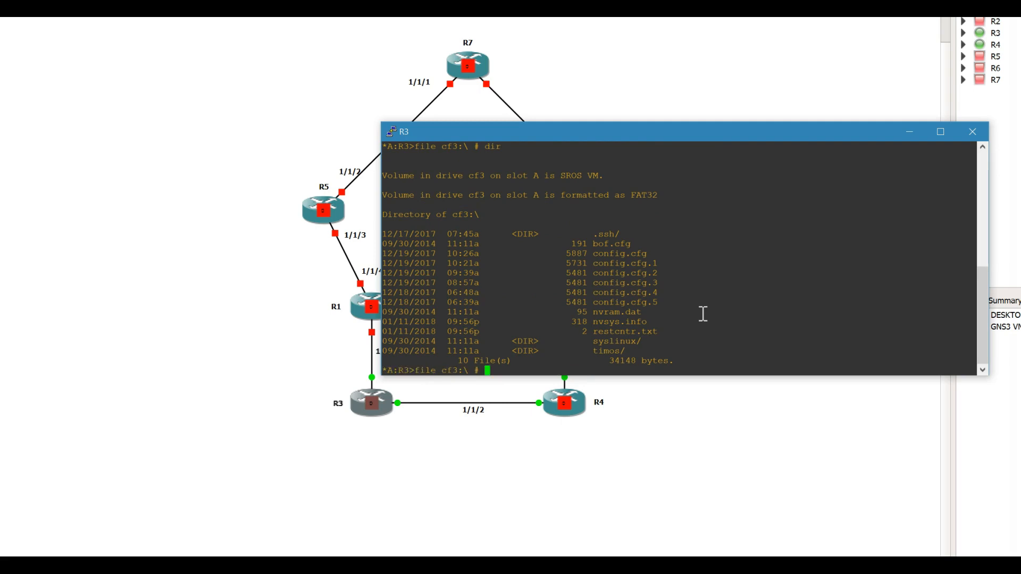
pyautogui.write('vi Admin')
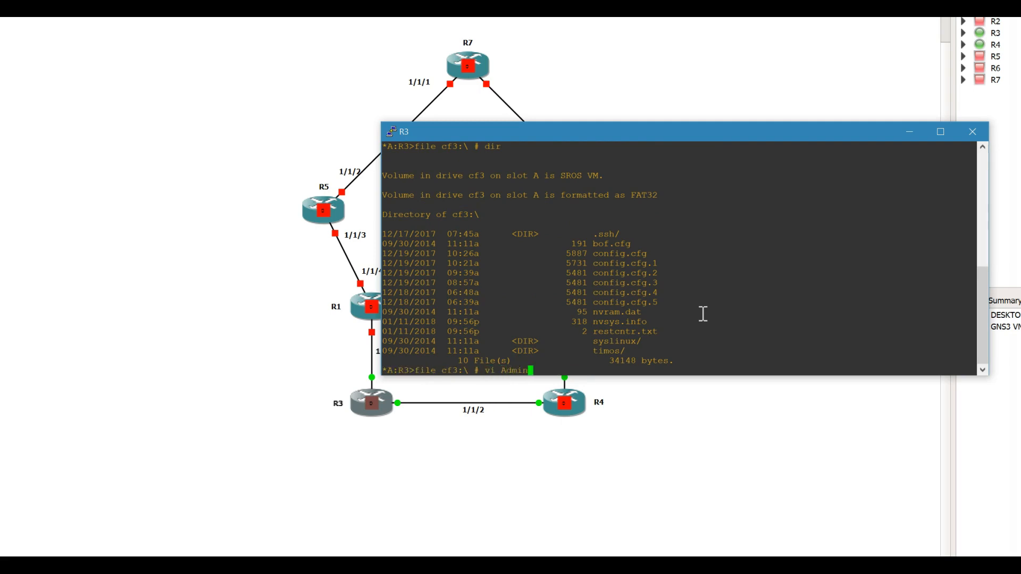
pyautogui.press('Return')
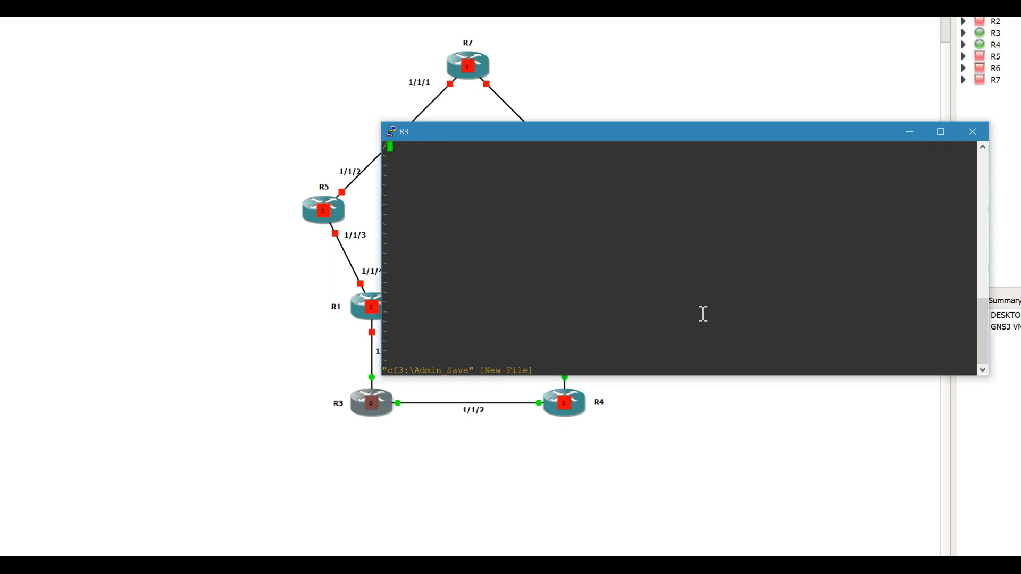
pyautogui.write('/admin s')
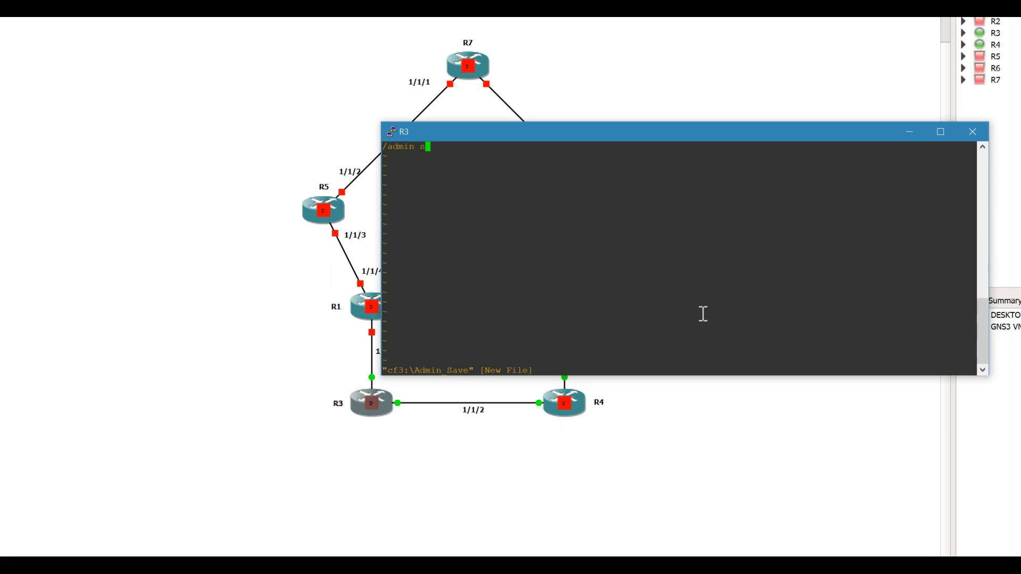
pyautogui.write('ave')
pyautogui.click(678, 371)
pyautogui.write(':wq')
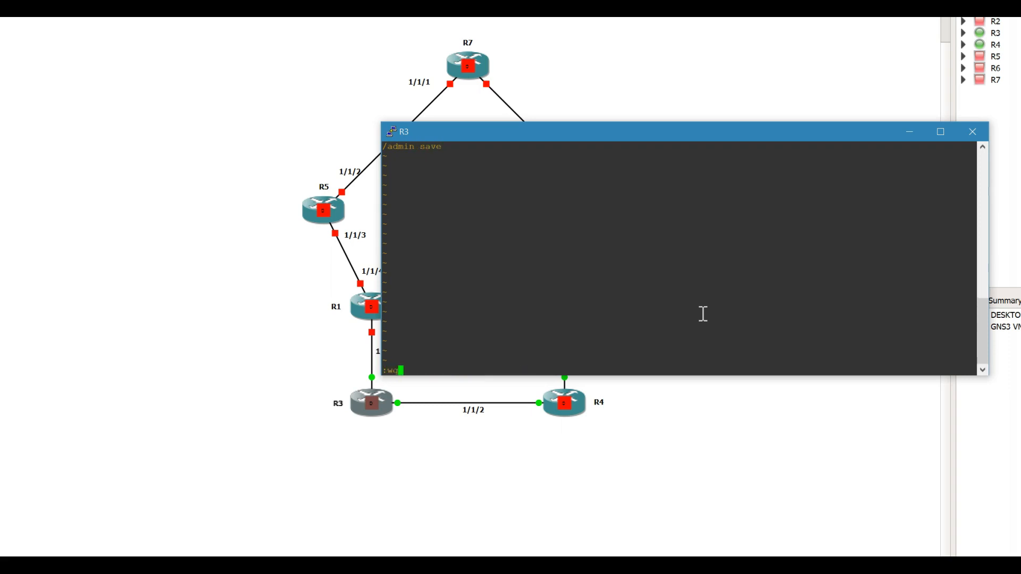
pyautogui.press('Return')
pyautogui.write('dir')
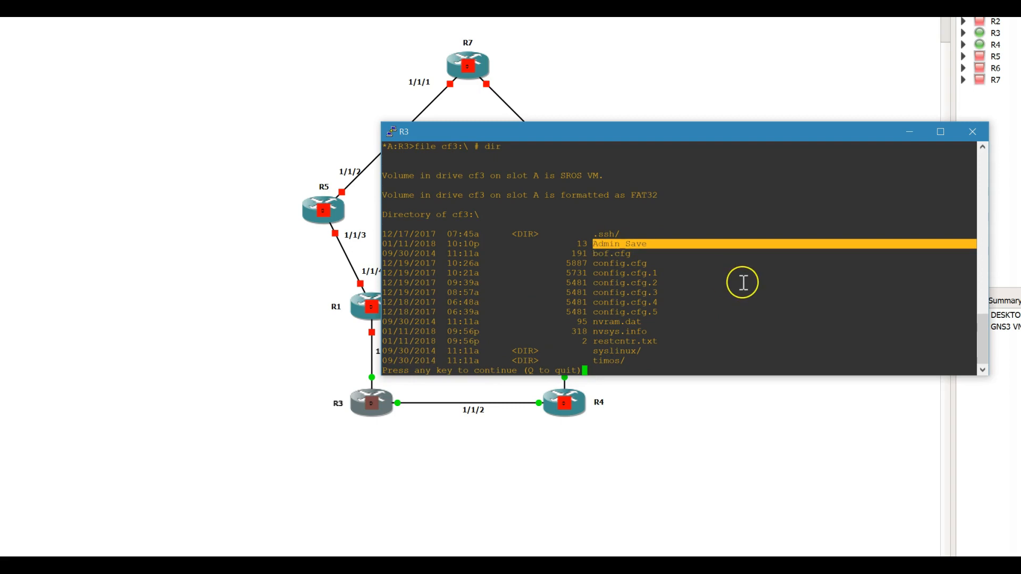
# Step: Display the Admin_Save file to confirm it holds '/admin save'
pyautogui.write('type')
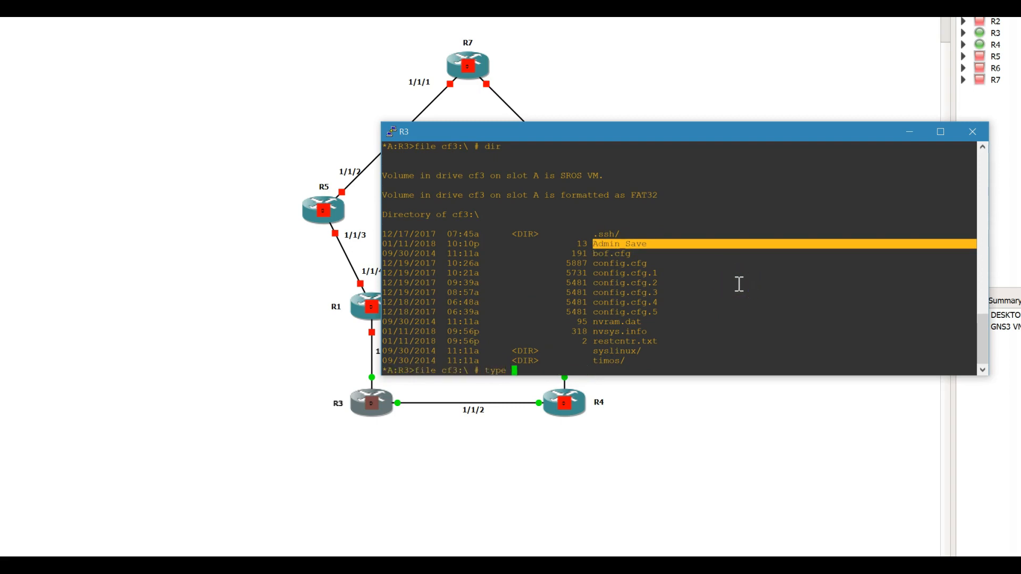
pyautogui.write('Admin')
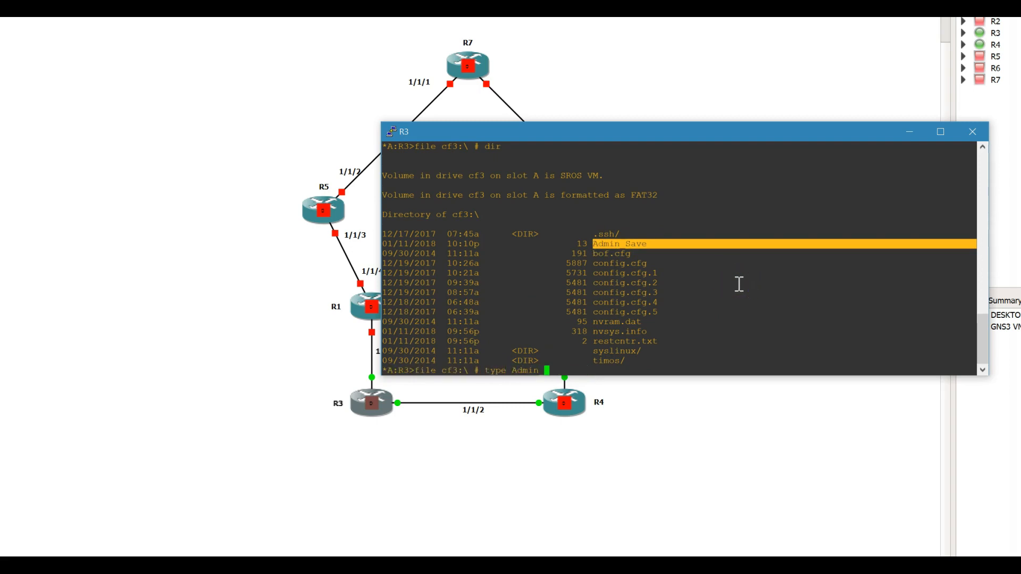
pyautogui.press('Return')
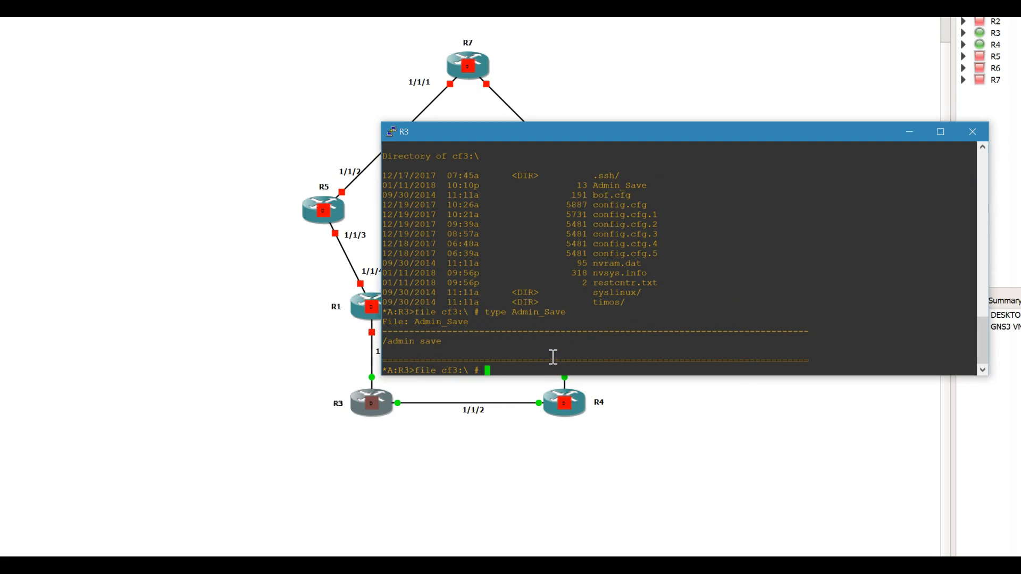
# Step: Create an Outputs folder on cf3 and confirm it in the listing
pyautogui.write('md')
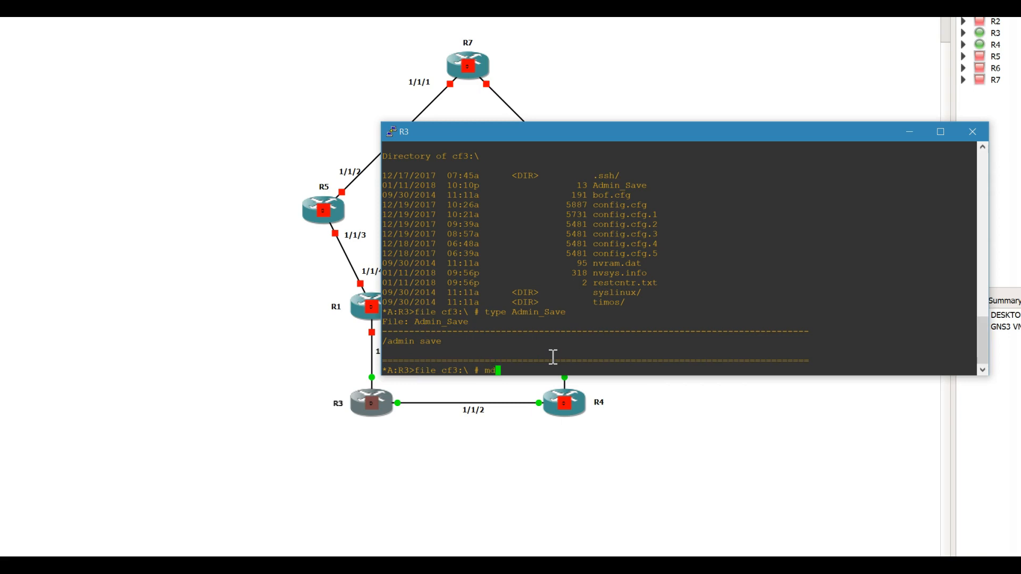
pyautogui.write('Outputs')
pyautogui.write('d')
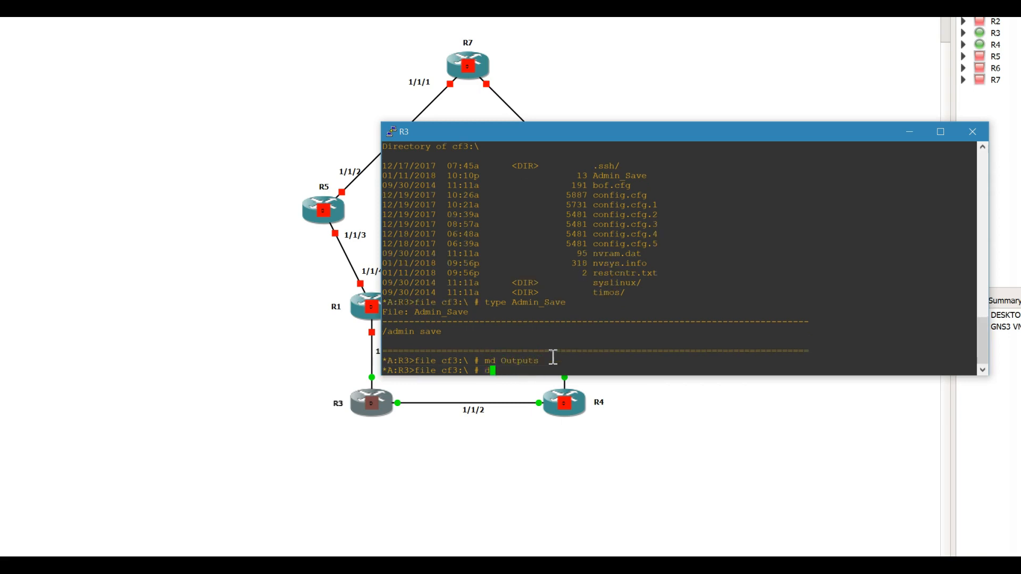
pyautogui.press('Return')
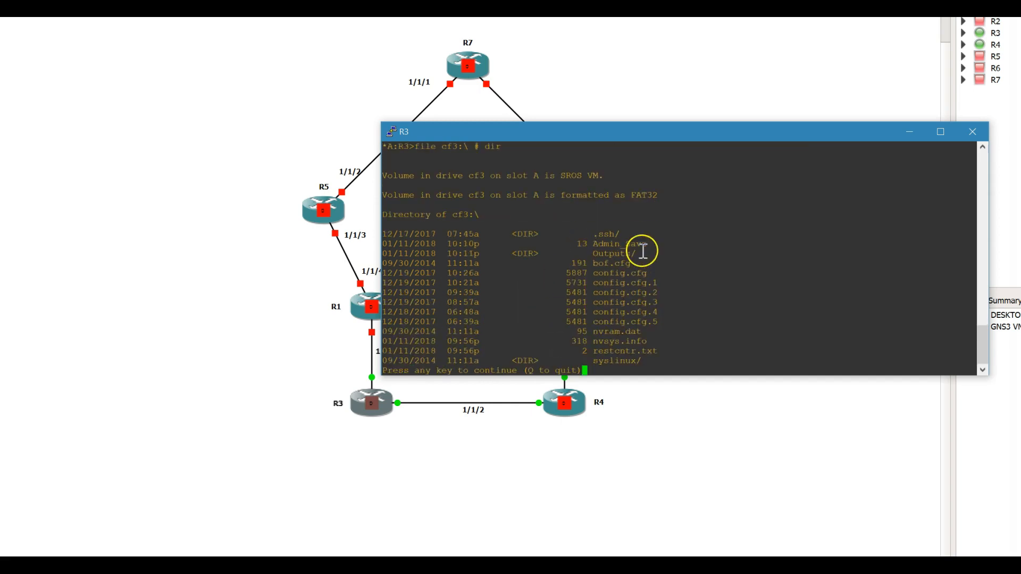
pyautogui.click(610, 253)
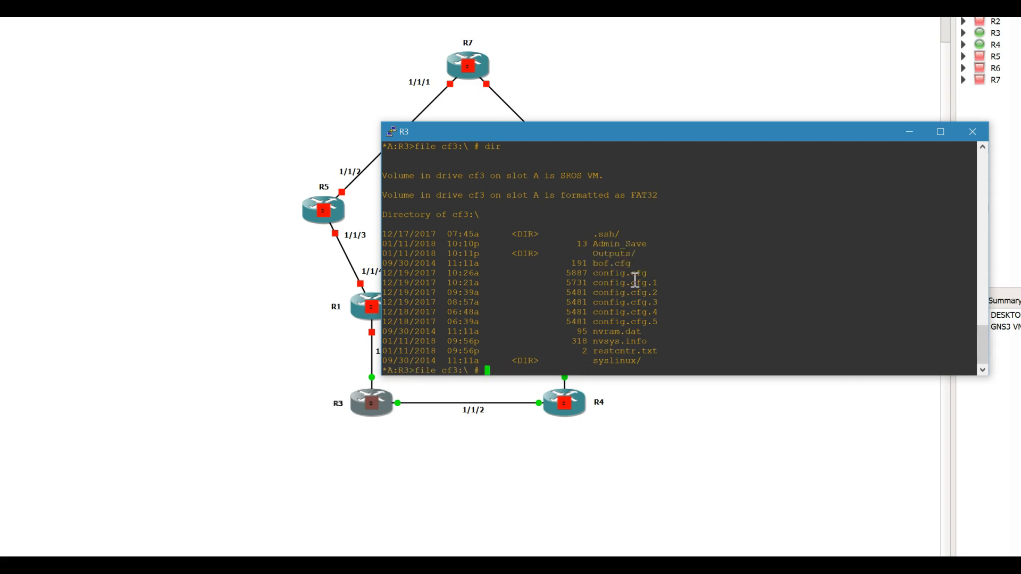
pyautogui.write('exit')
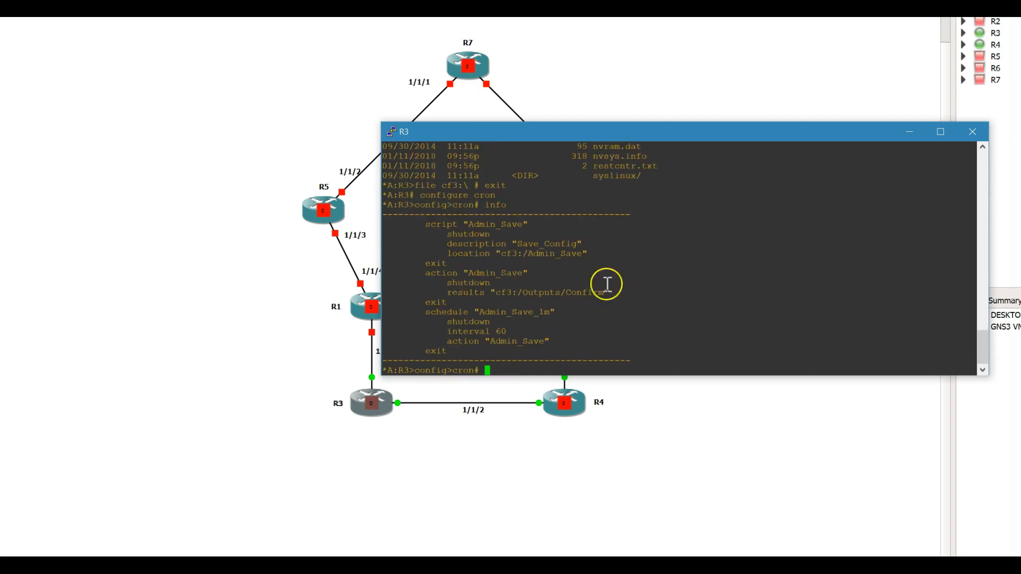
pyautogui.doubleClick(553, 293)
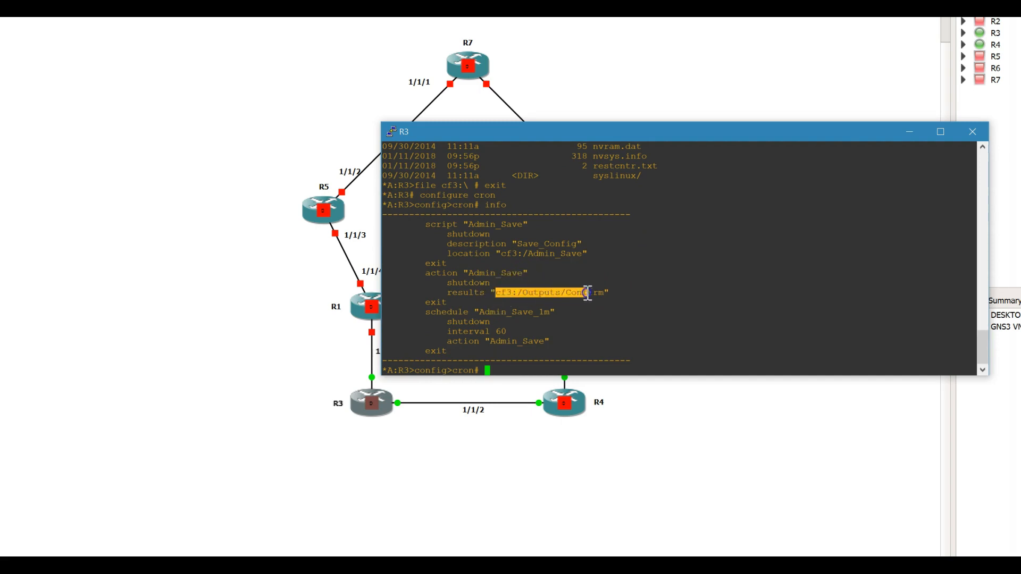
pyautogui.moveTo(468, 271)
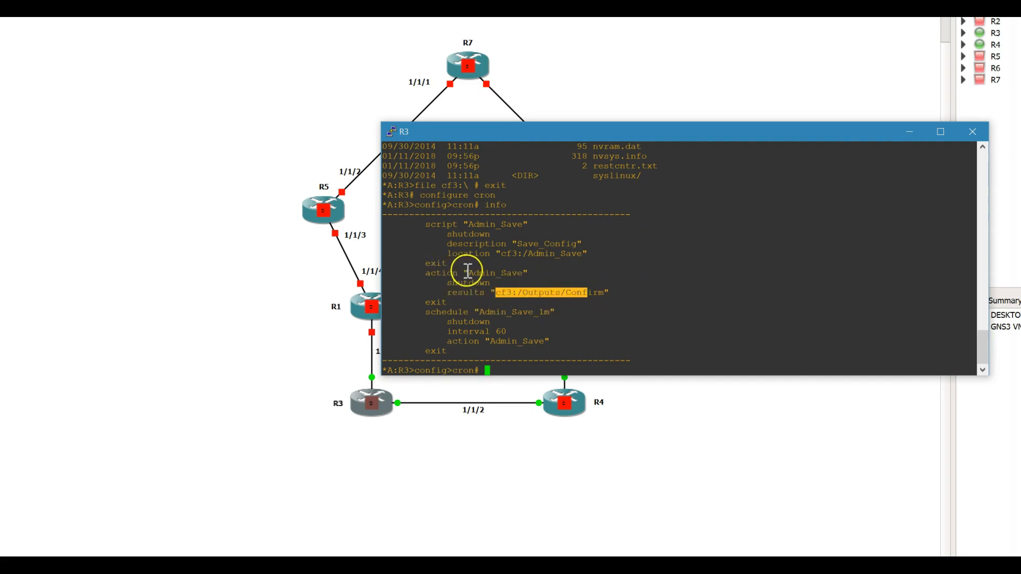
pyautogui.moveTo(511, 293)
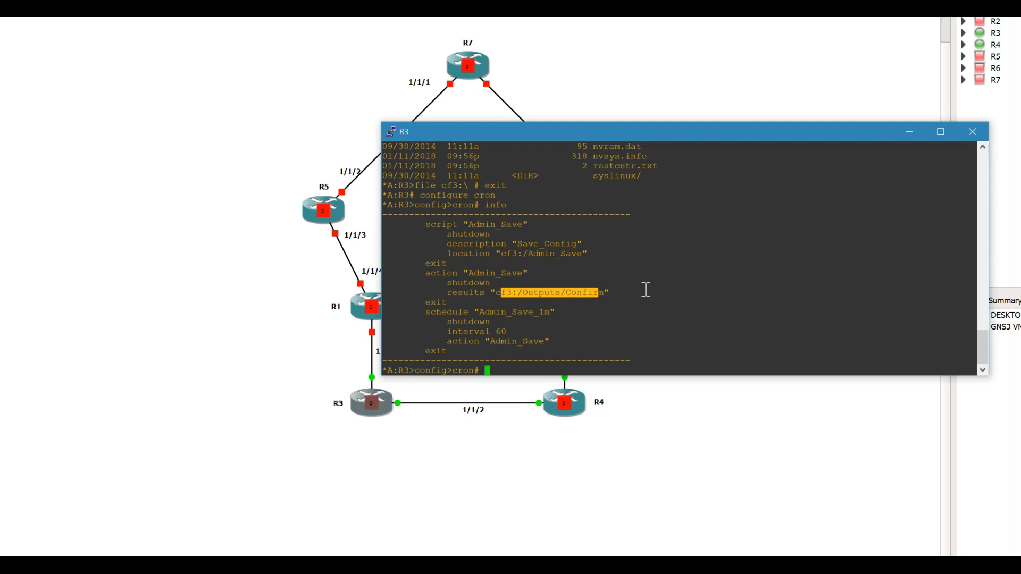
pyautogui.write('script "Admin_Save')
pyautogui.write('bac')
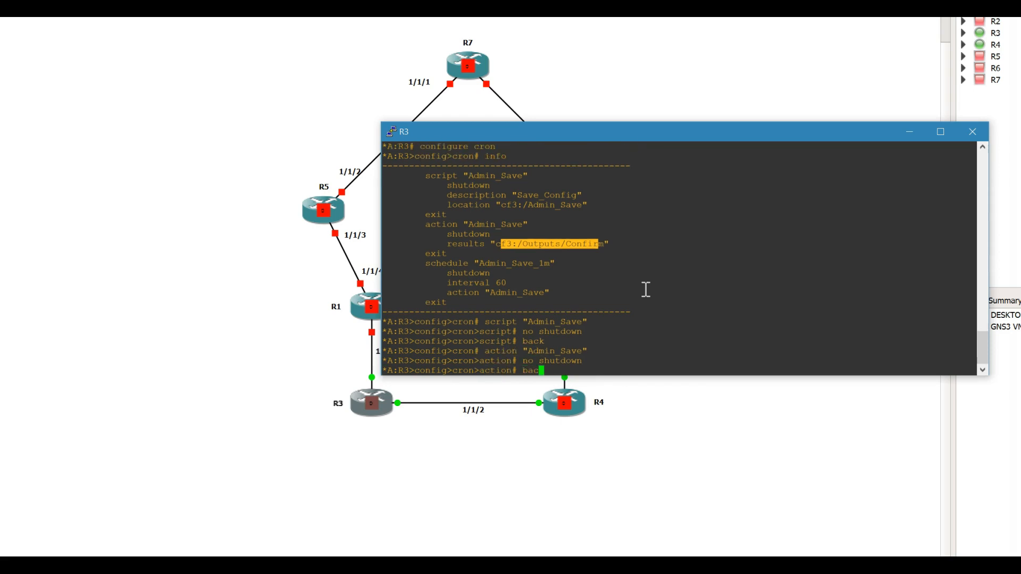
# Step: Enable the Admin_Save_1m schedule and show cron info with all three entries enabled
pyautogui.write('schedule')
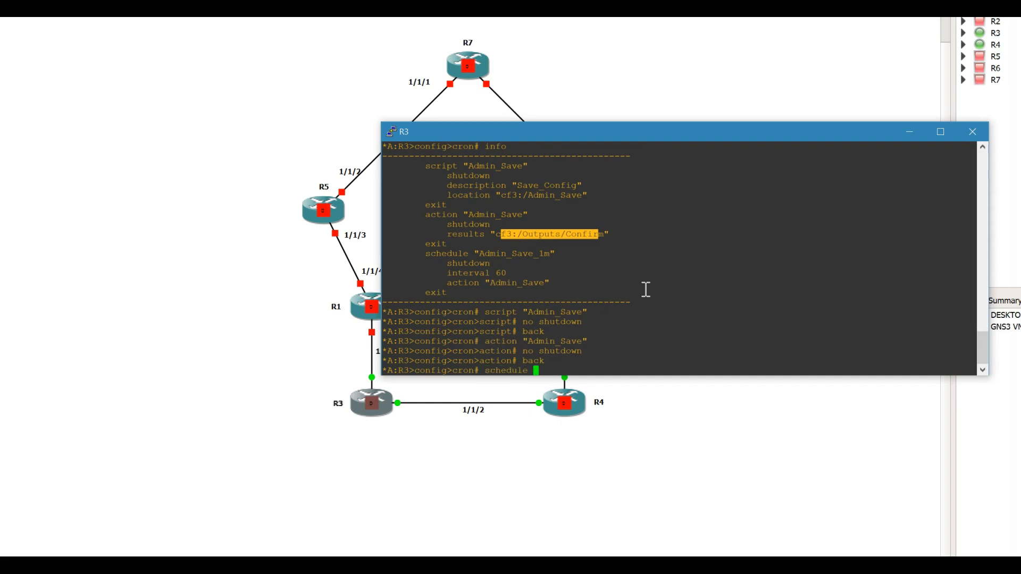
pyautogui.write('Admin_Save_1m"')
pyautogui.write('no shutdown')
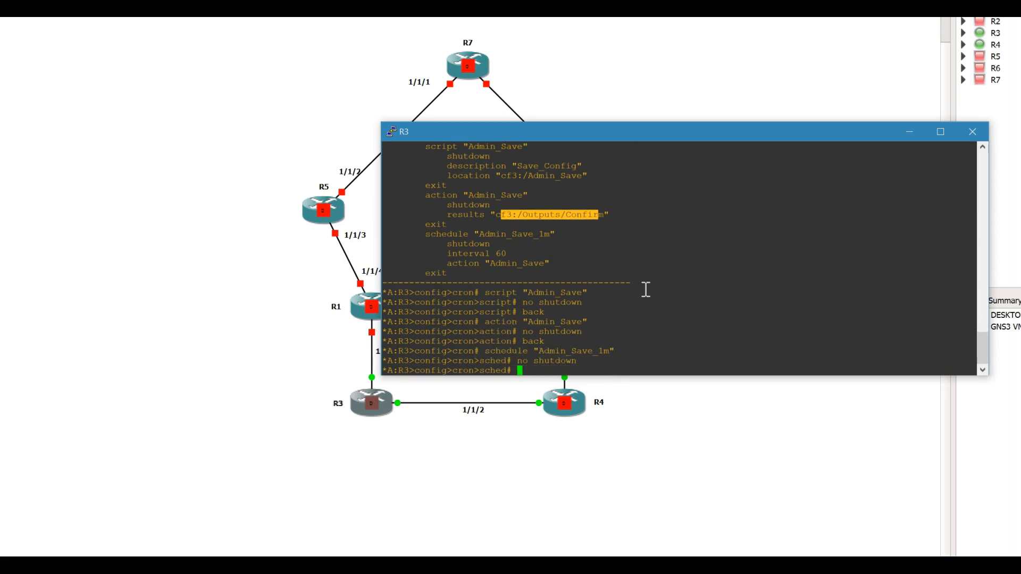
pyautogui.write('info')
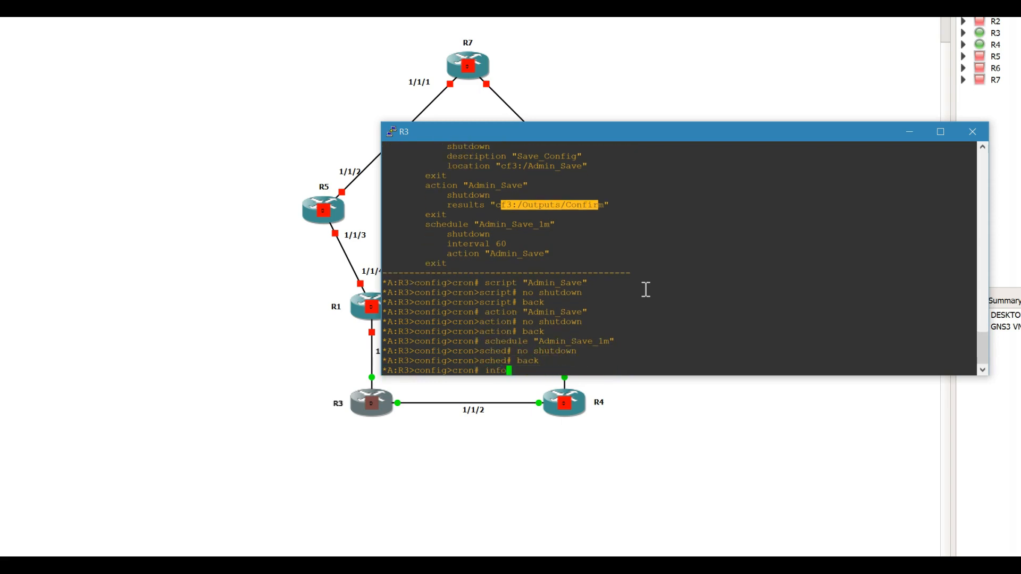
pyautogui.press('Return')
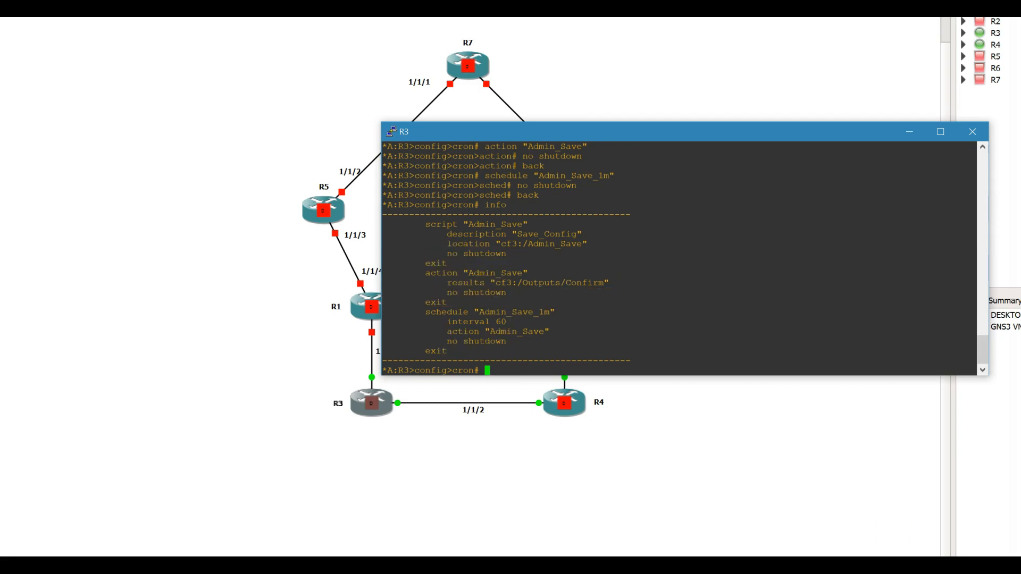
pyautogui.doubleClick(497, 284)
pyautogui.write('show time')
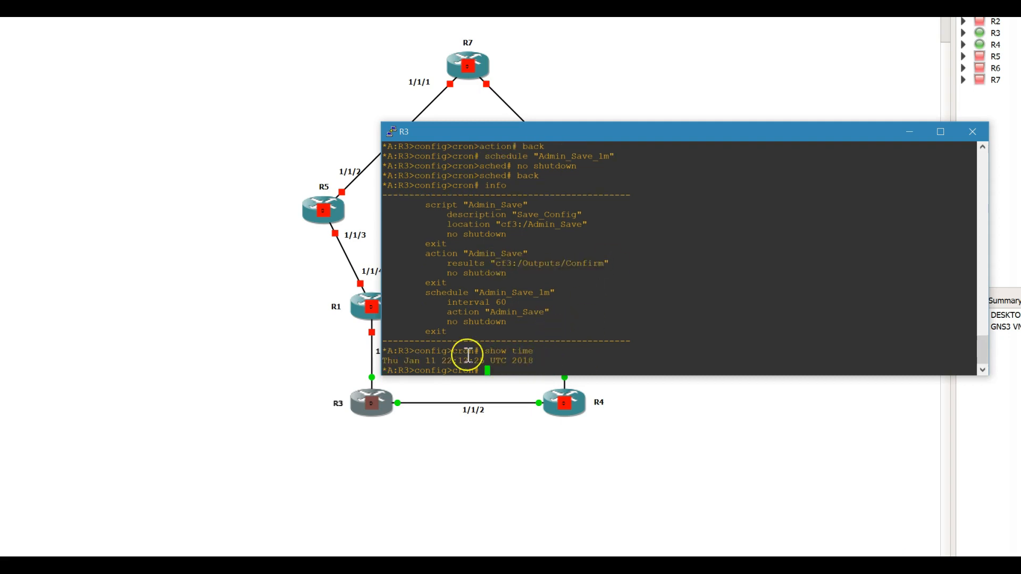
pyautogui.moveTo(462, 198)
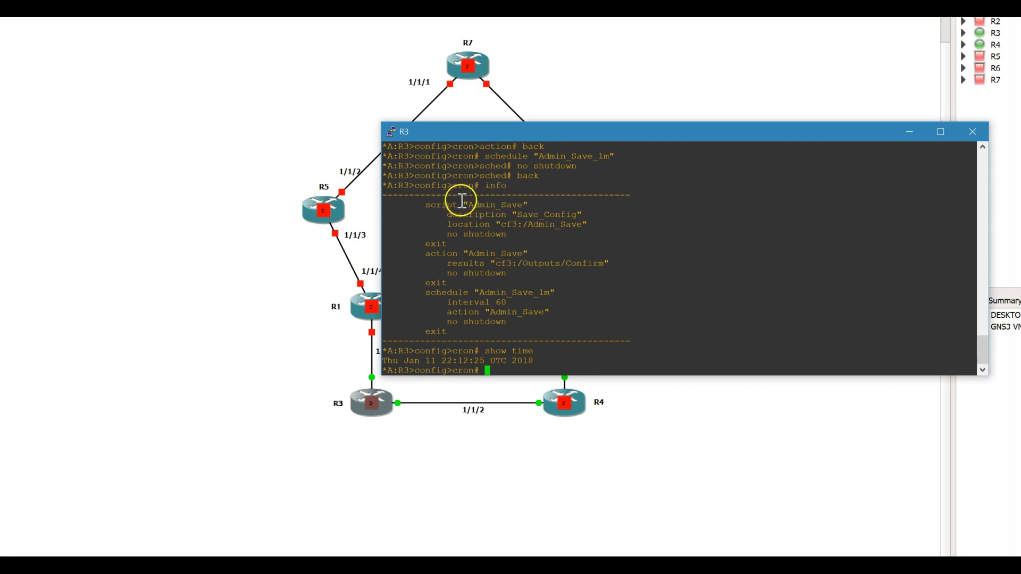
pyautogui.moveTo(485, 220)
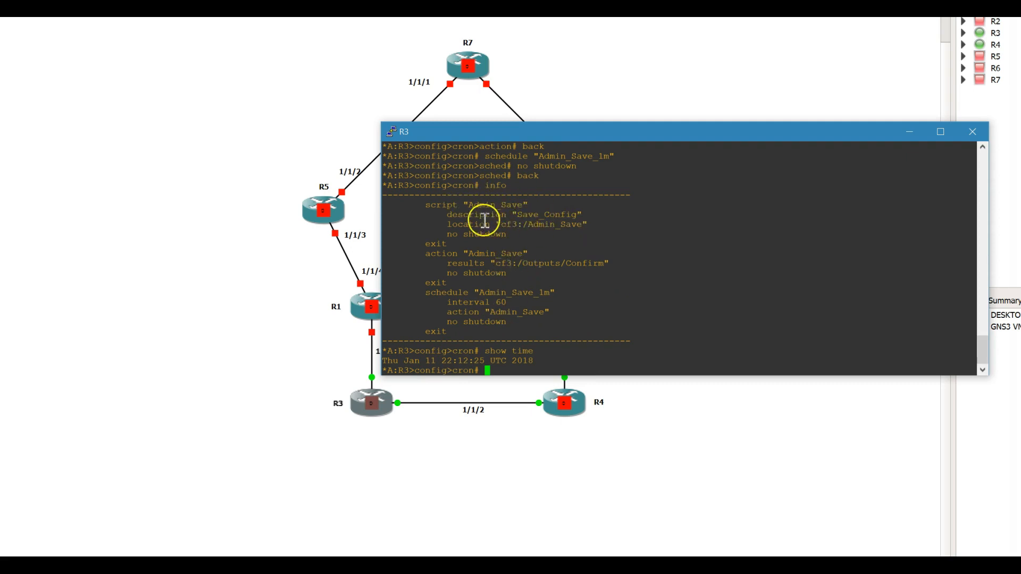
# Step: Highlight the script's description and location lines, then begin a /dir listing
pyautogui.doubleClick(476, 215)
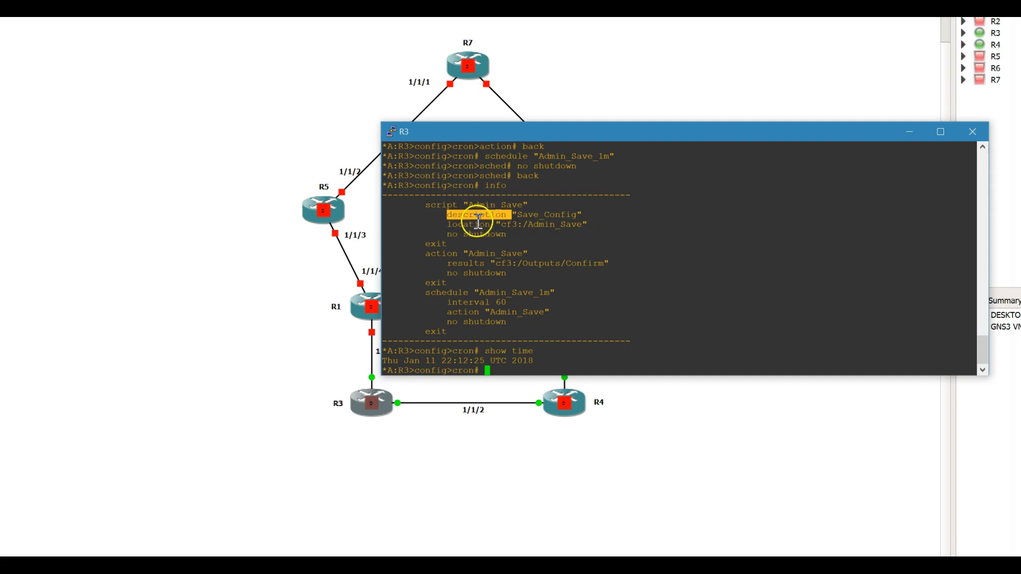
pyautogui.click(514, 223)
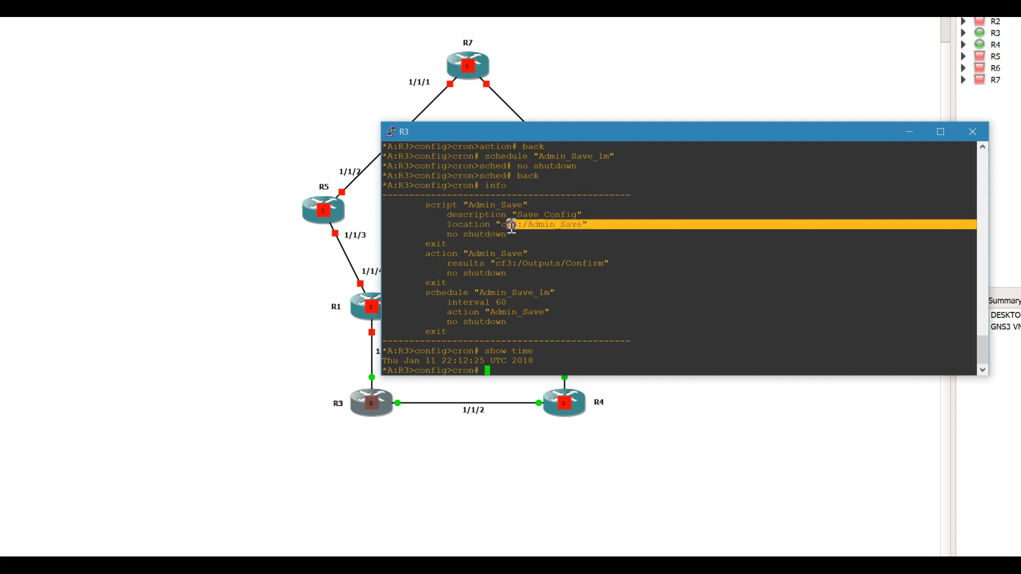
pyautogui.doubleClick(555, 224)
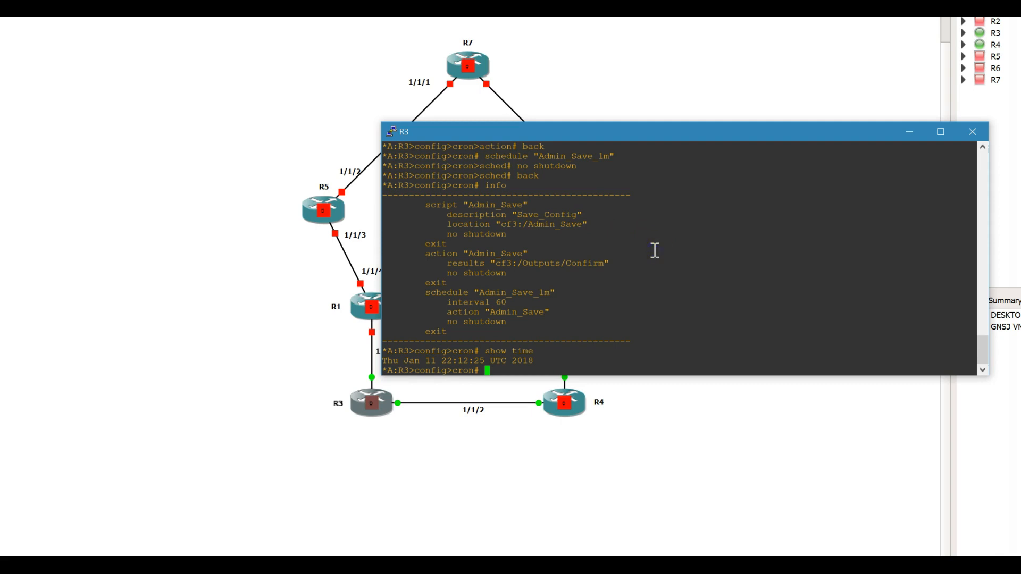
pyautogui.write('/dir')
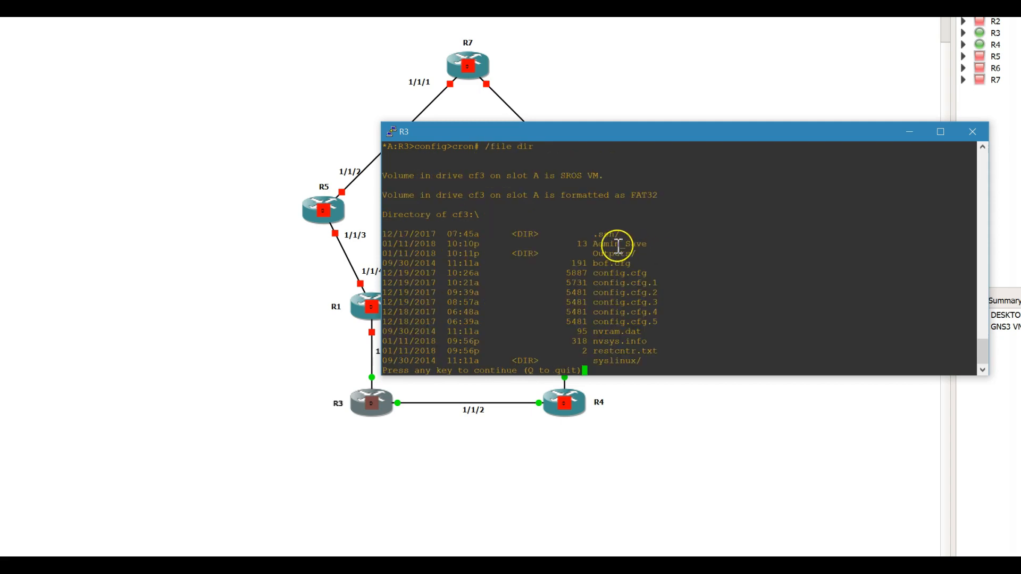
# Step: Page through the cf3 listing showing Admin_Save and Outputs, then return to /configure
pyautogui.click(619, 243)
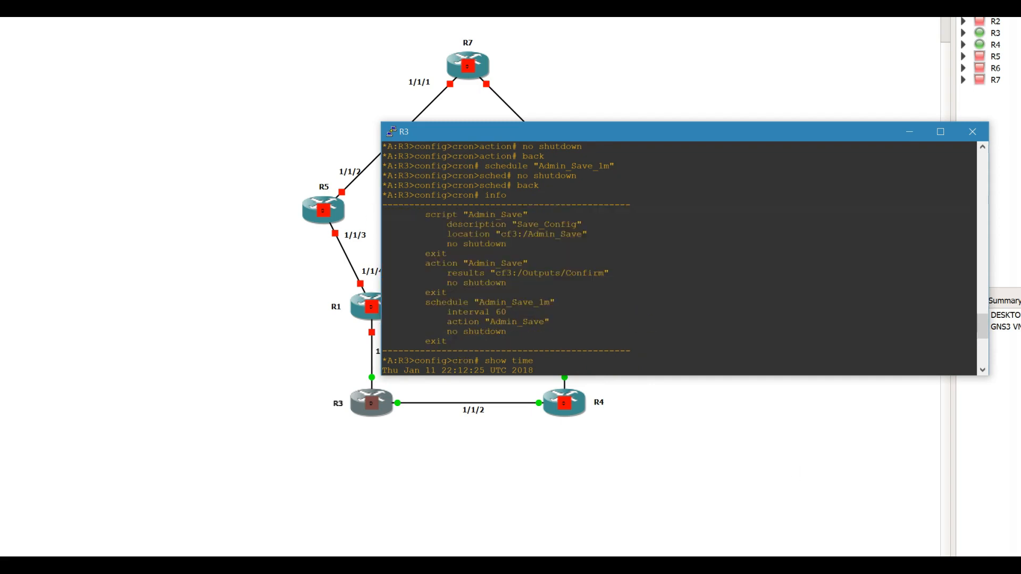
pyautogui.press('Return')
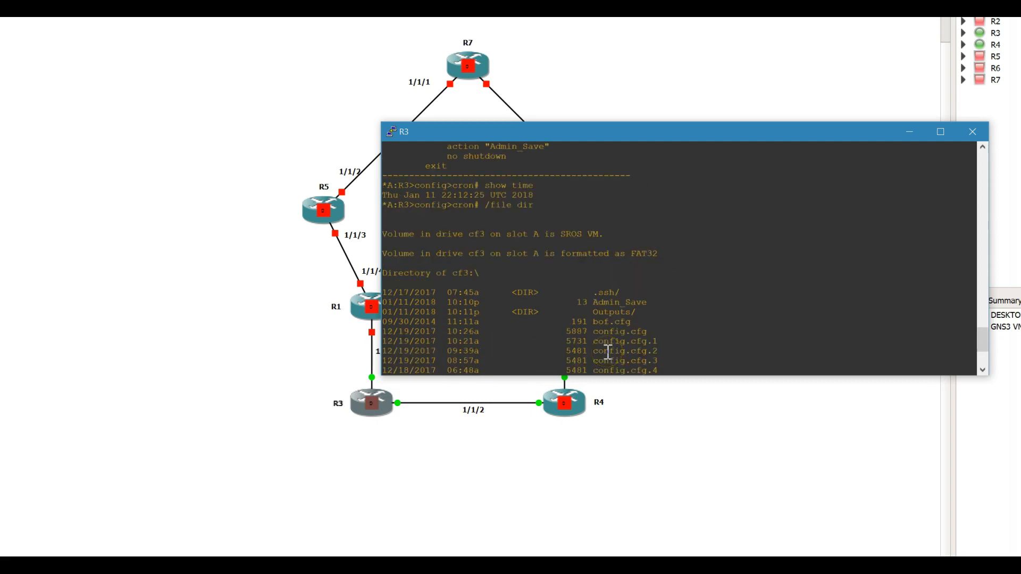
pyautogui.scroll(3)
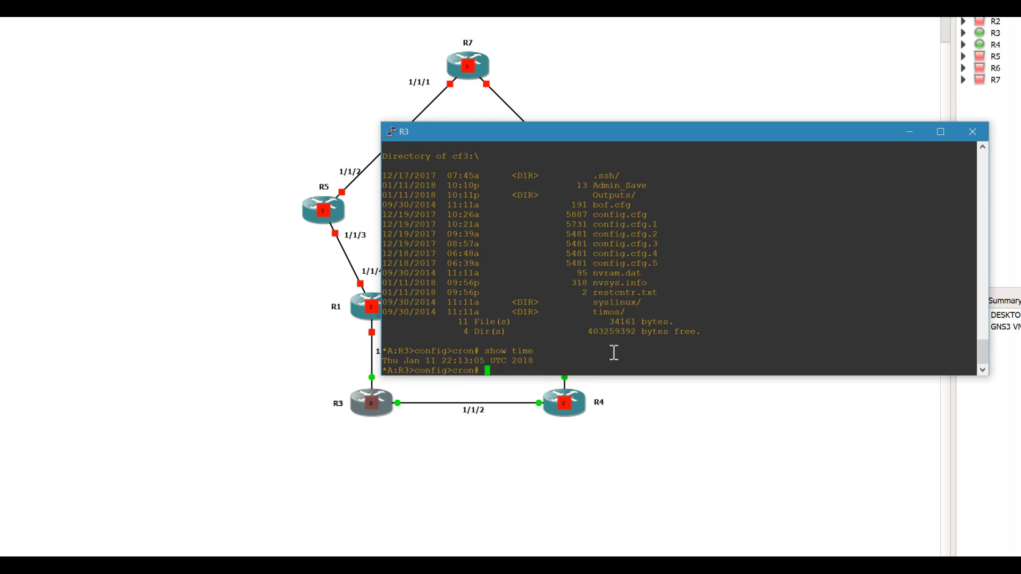
pyautogui.write('configur')
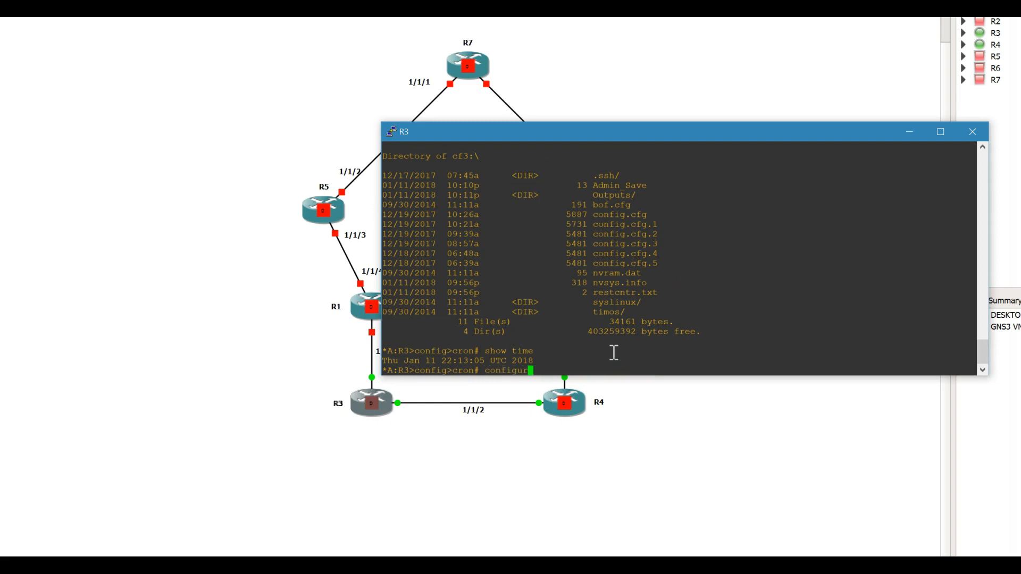
pyautogui.write('/configure')
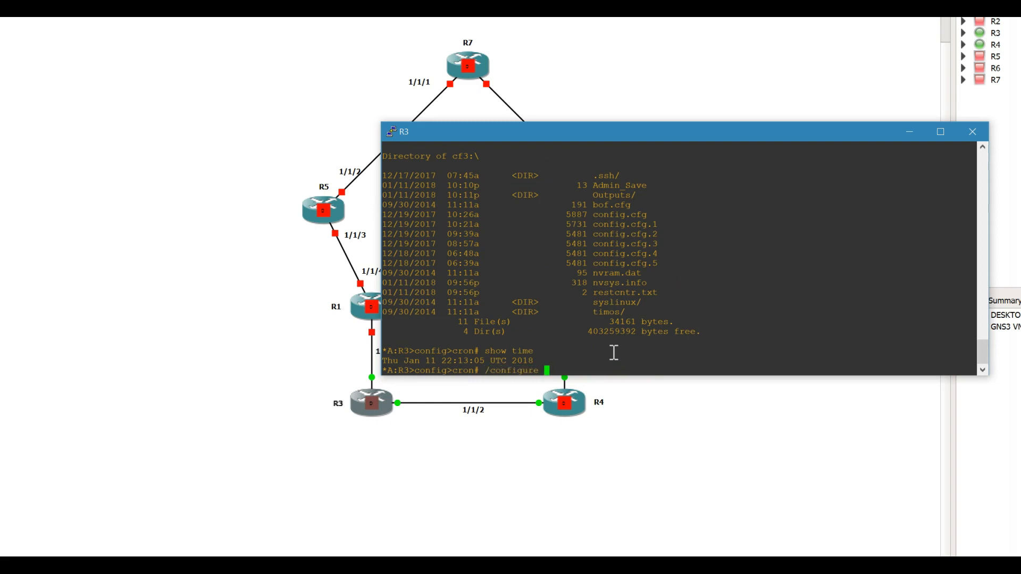
# Step: Set R3's time zone to PST and page through event log 99's schedule failure
pyautogui.write('system time zone')
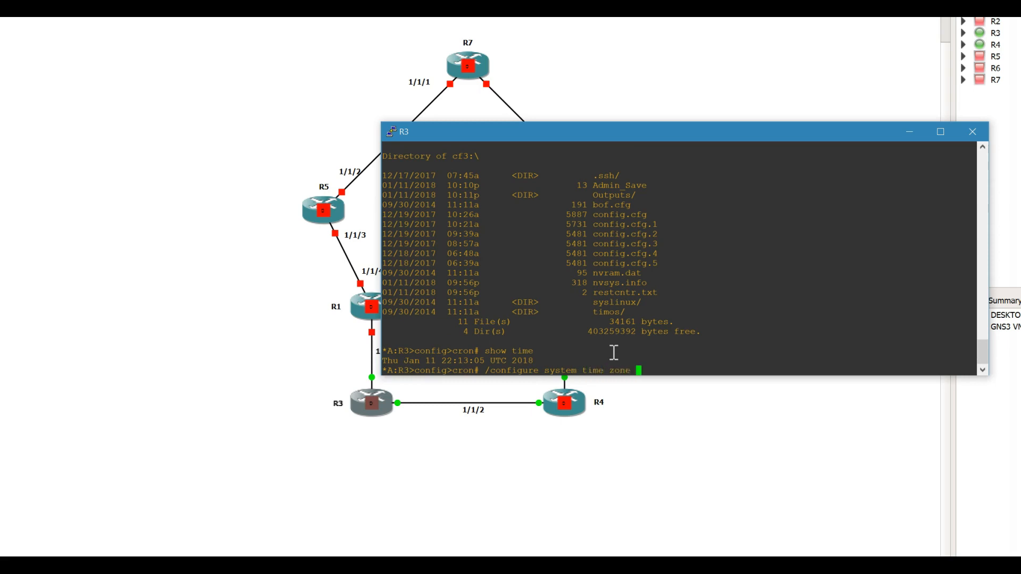
pyautogui.press('Return')
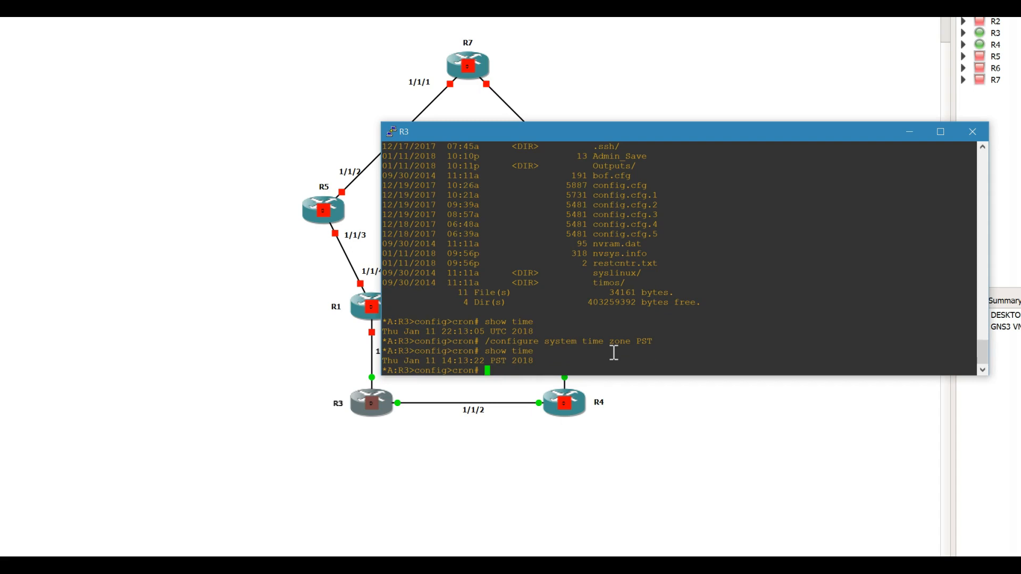
pyautogui.write('e')
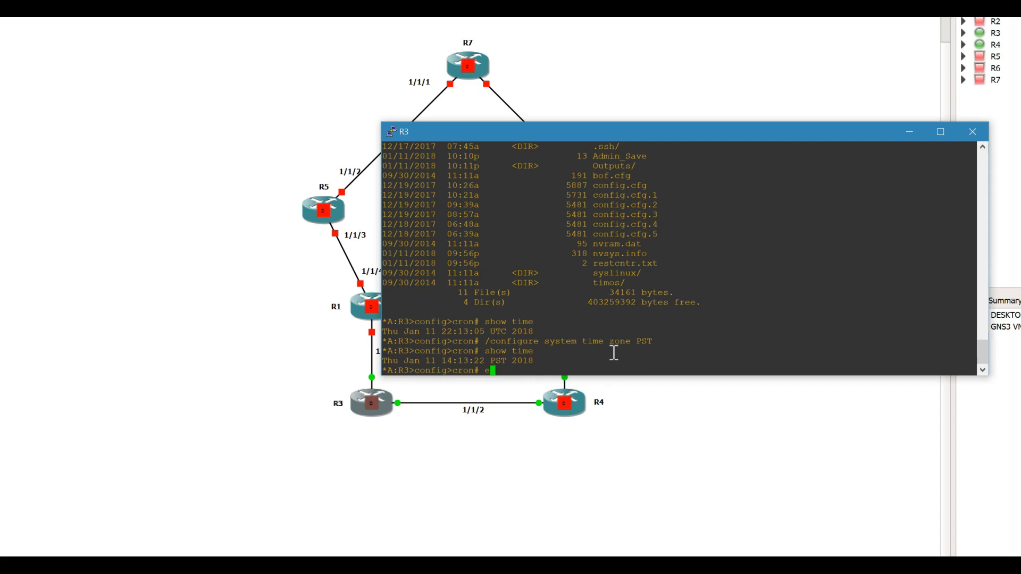
pyautogui.write('exit')
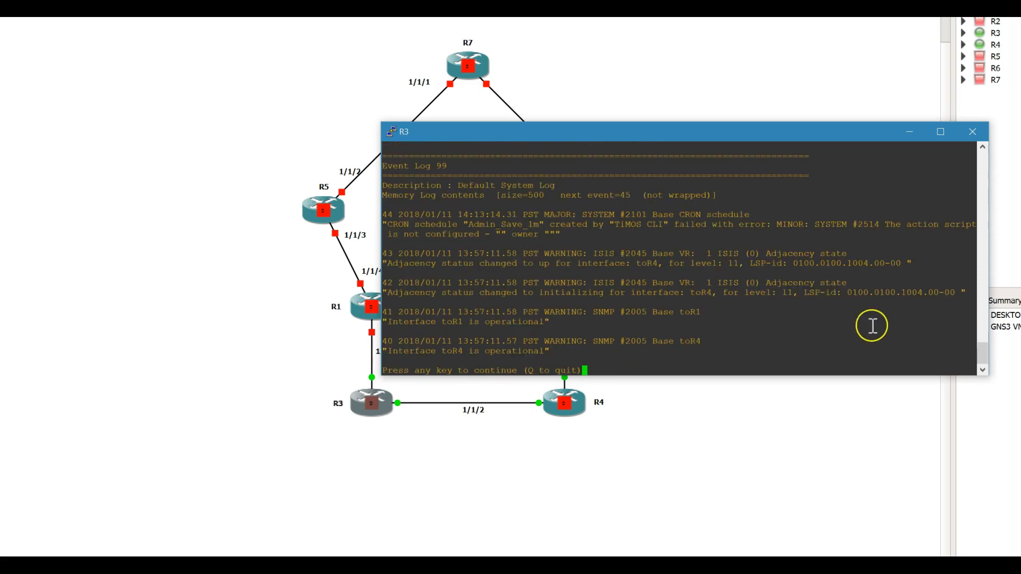
pyautogui.moveTo(779, 344)
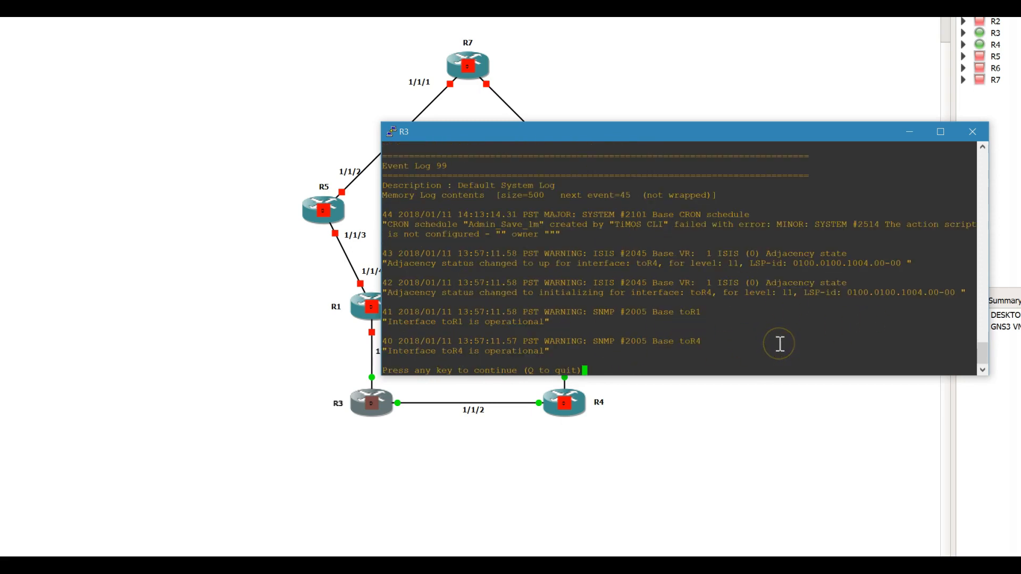
pyautogui.press('space')
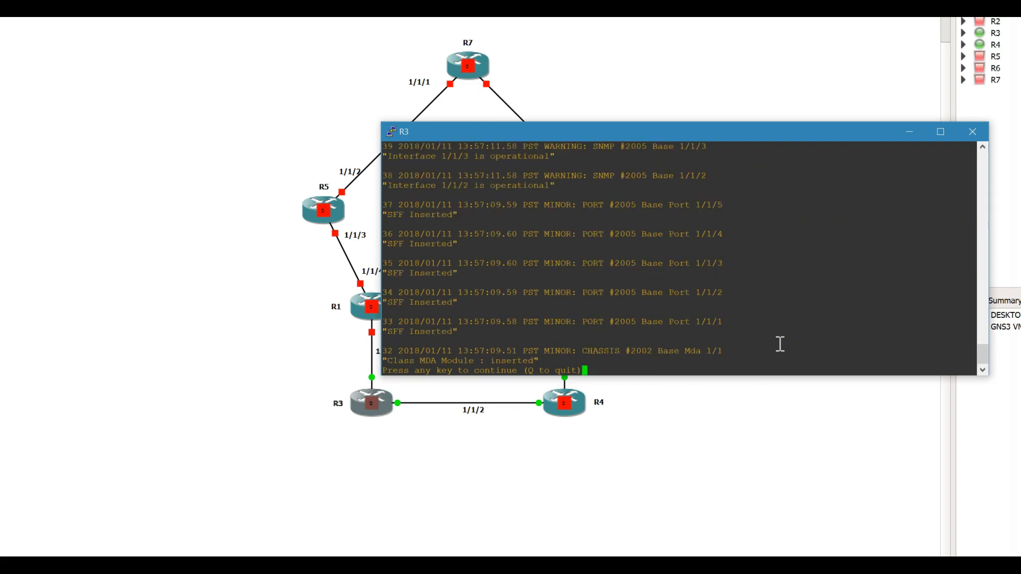
pyautogui.press('space')
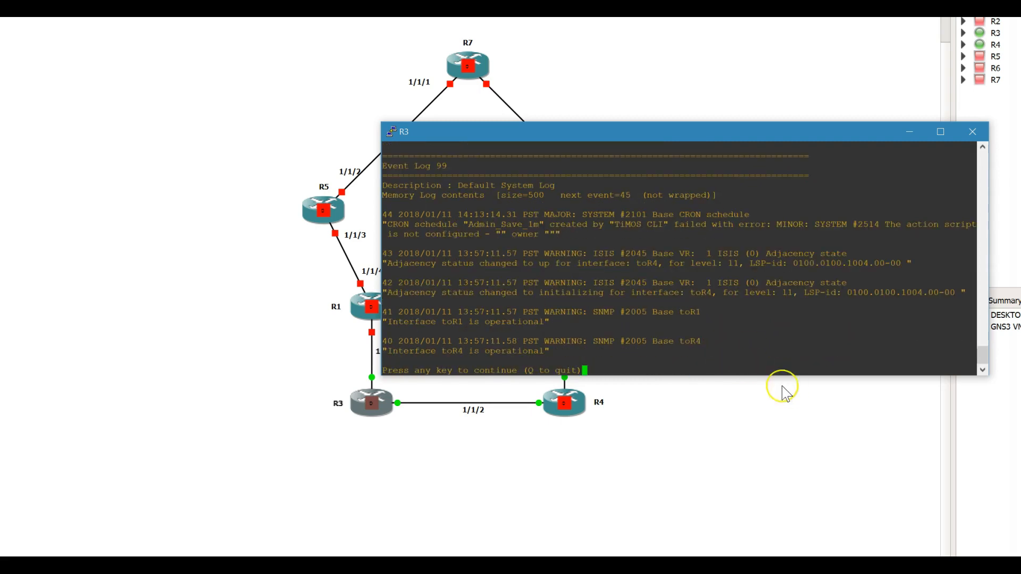
pyautogui.moveTo(677, 301)
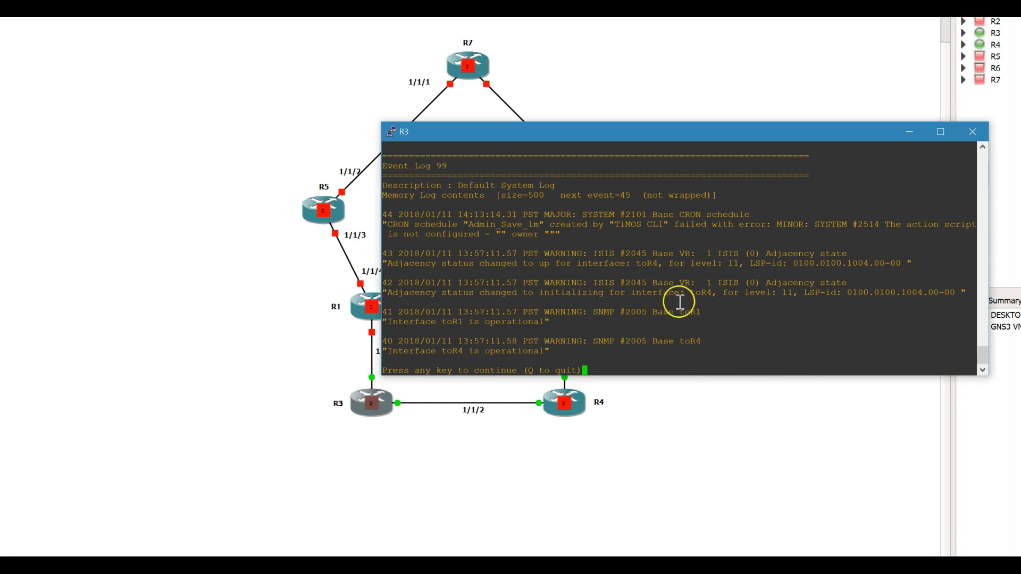
pyautogui.moveTo(525, 458)
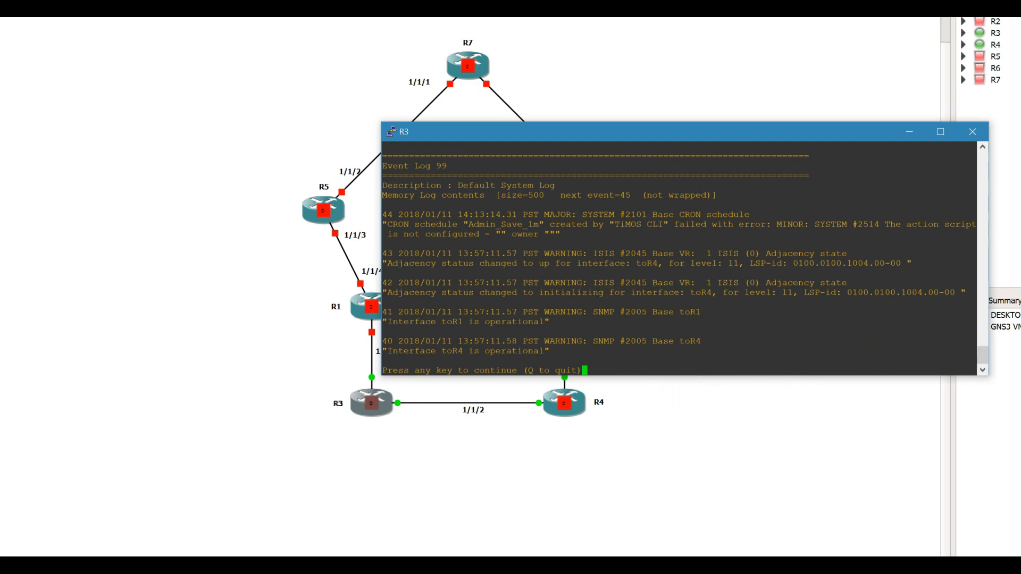
pyautogui.moveTo(336, 474)
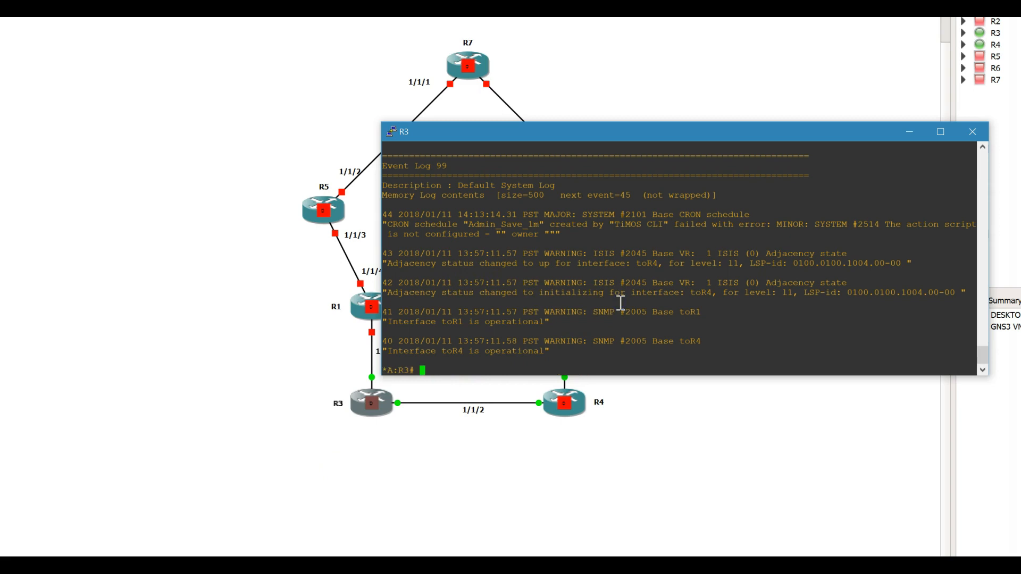
# Step: In R3's configure cron, assign script 'Admin_Save' to the Admin_Save action and list the cron info
pyautogui.write('configure')
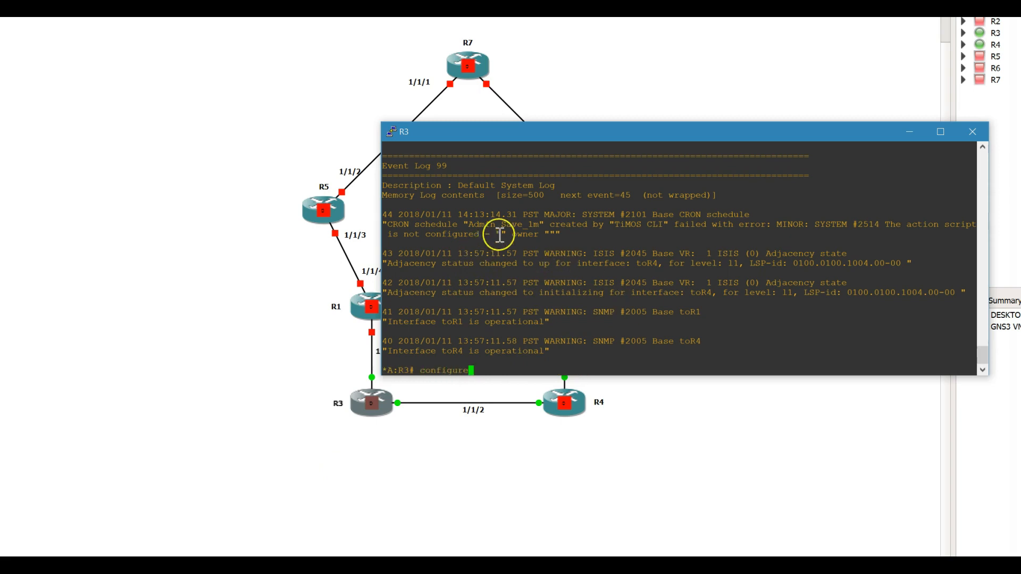
pyautogui.moveTo(735, 306)
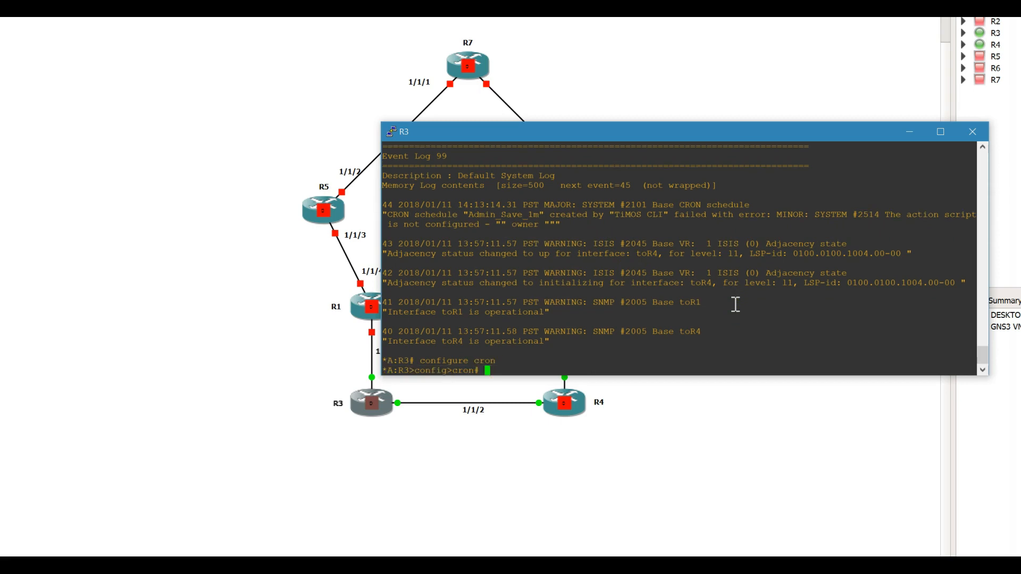
pyautogui.write('action "Admin_Save')
pyautogui.write('info')
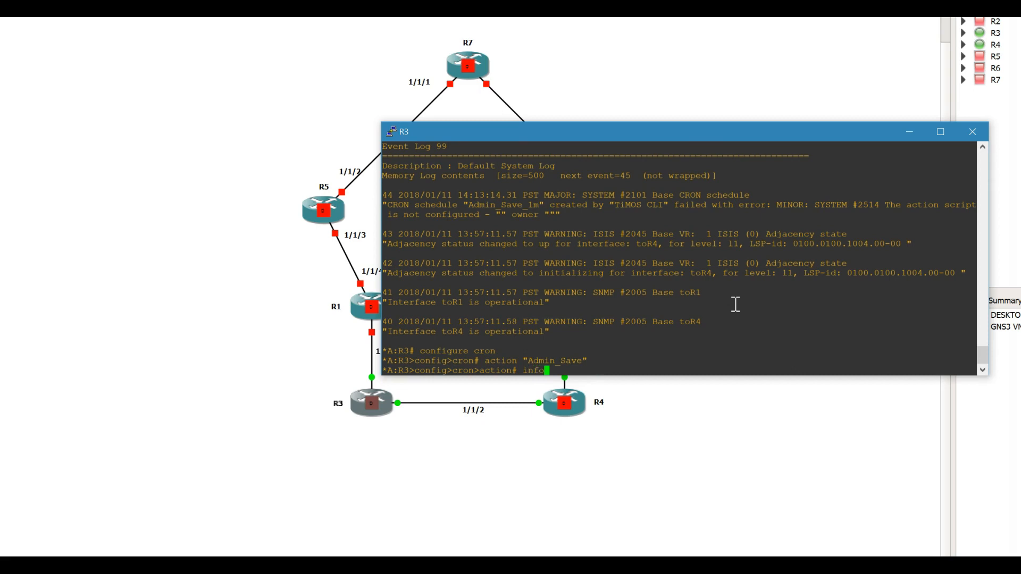
pyautogui.press('Return')
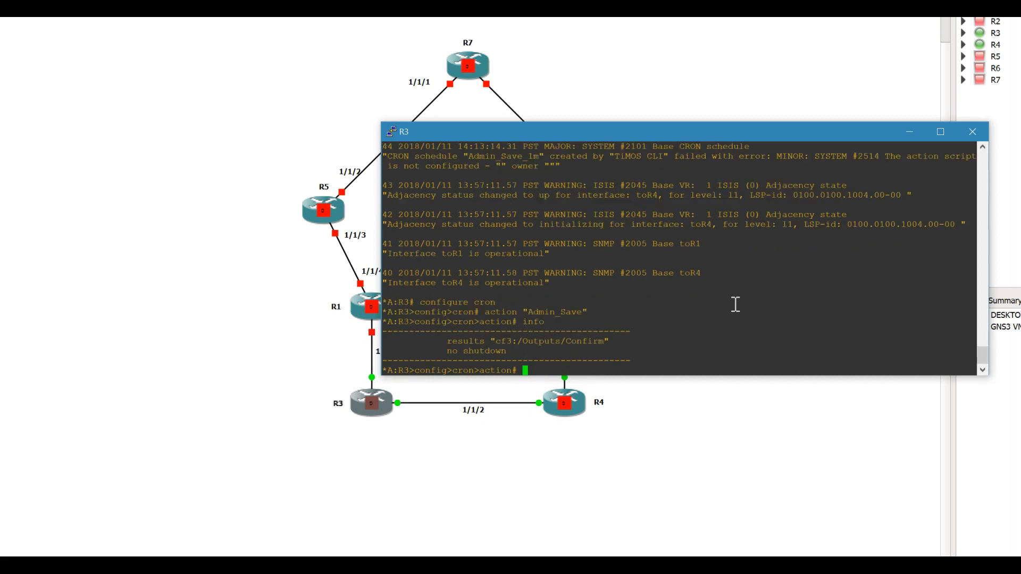
pyautogui.write('script "Admin_Save')
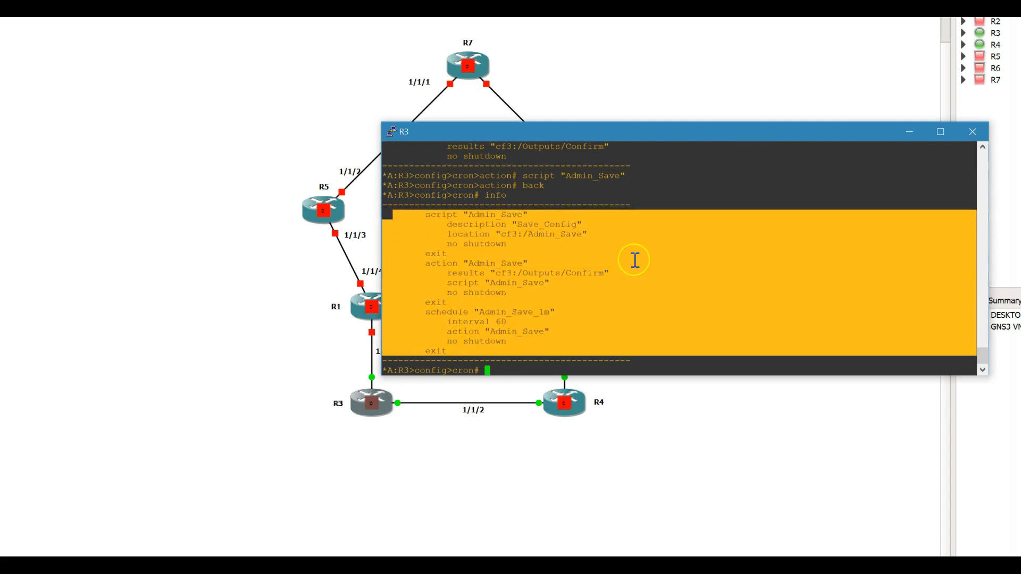
pyautogui.moveTo(531, 311)
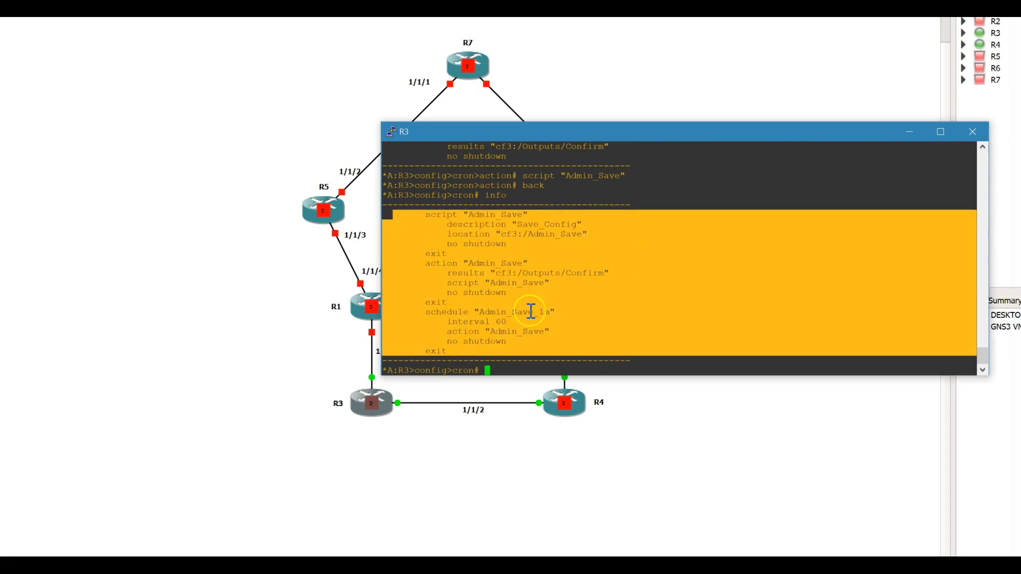
pyautogui.moveTo(670, 334)
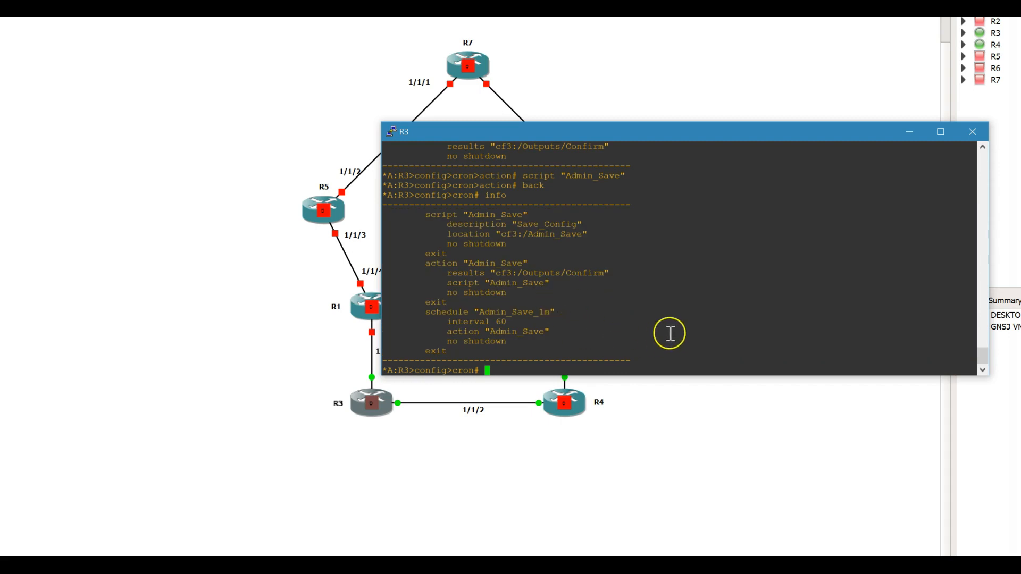
pyautogui.moveTo(683, 326)
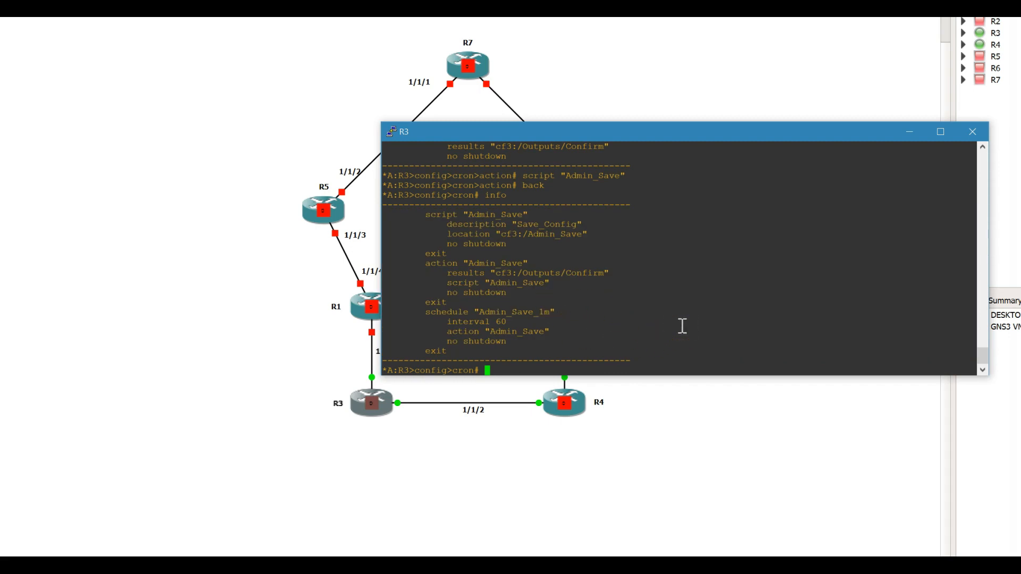
# Step: Exit cron configuration and redisplay event log 99, still showing Admin_Save_1m failures
pyautogui.write('exit')
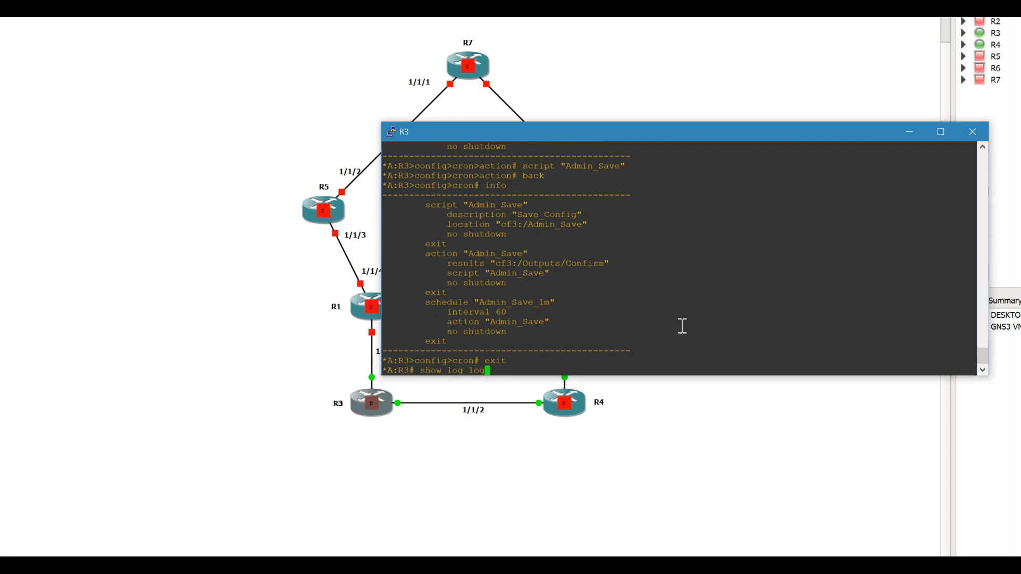
pyautogui.press('Return')
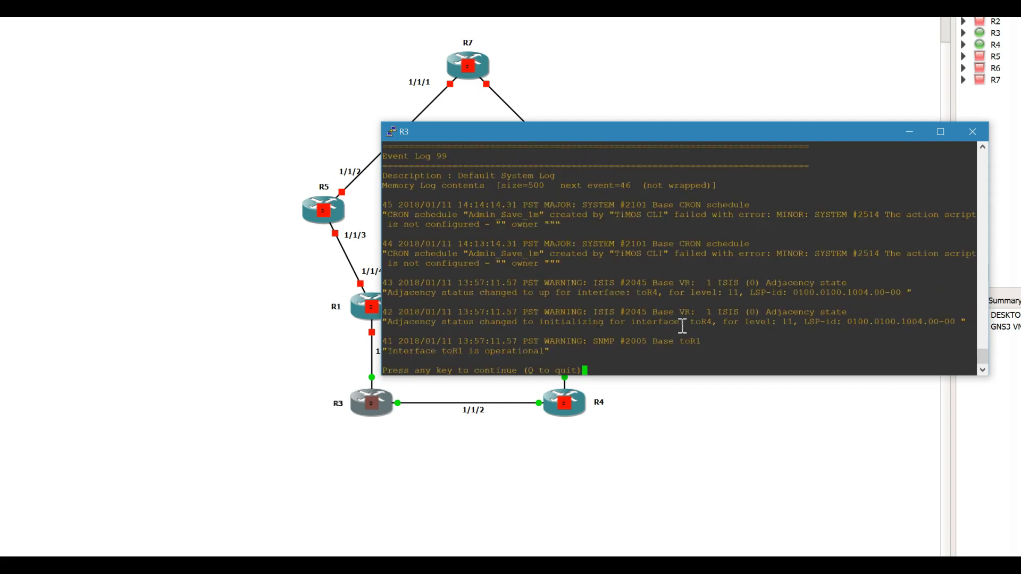
pyautogui.moveTo(703, 326)
pyautogui.write('show log log-')
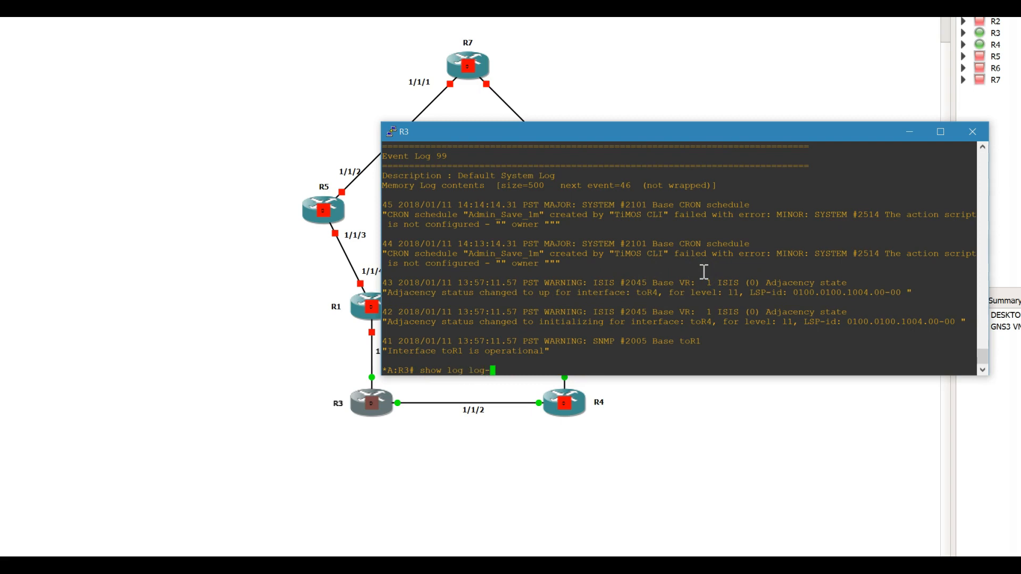
pyautogui.write('id 99')
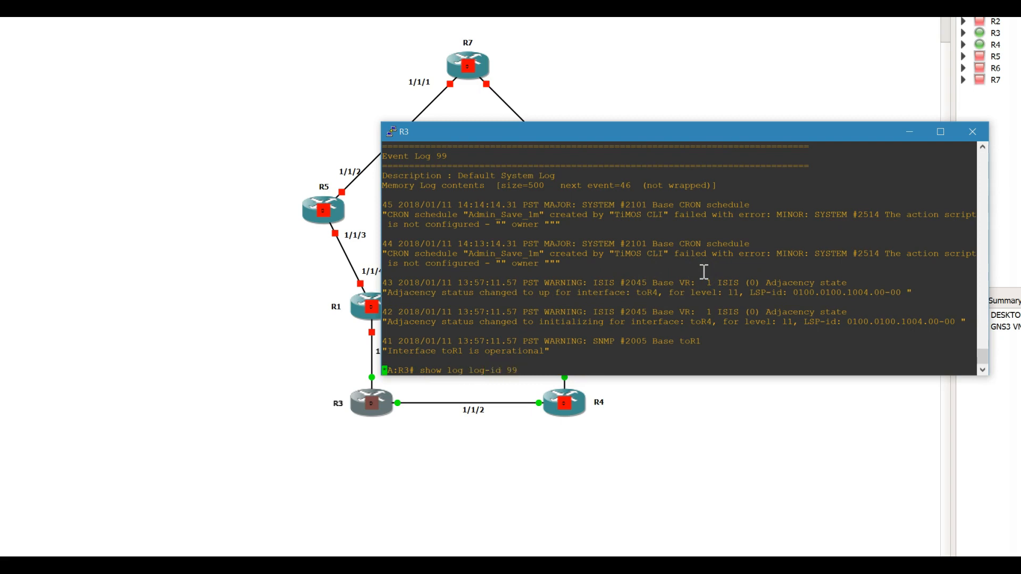
pyautogui.write('show time')
pyautogui.press('Return')
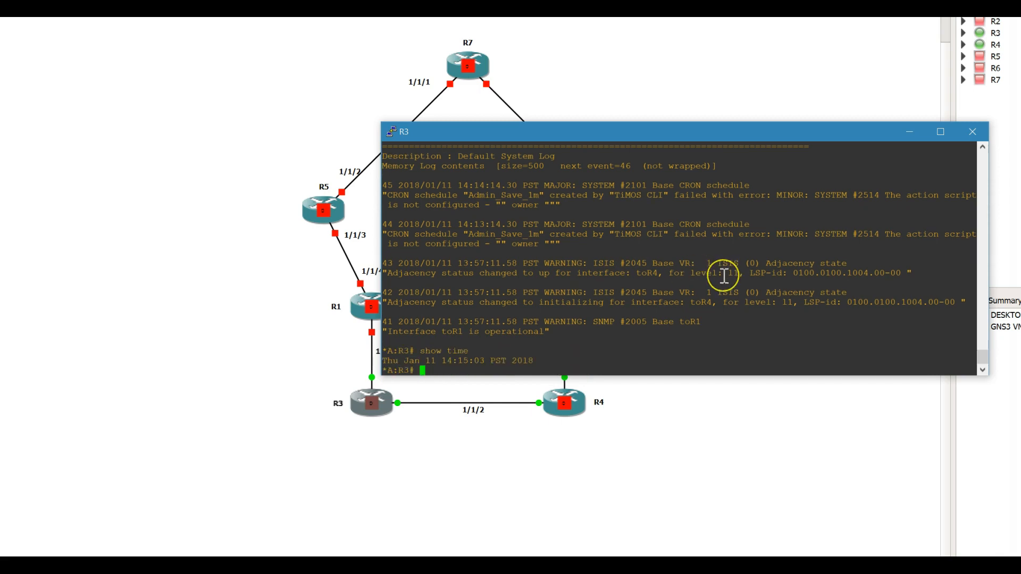
pyautogui.moveTo(722, 276)
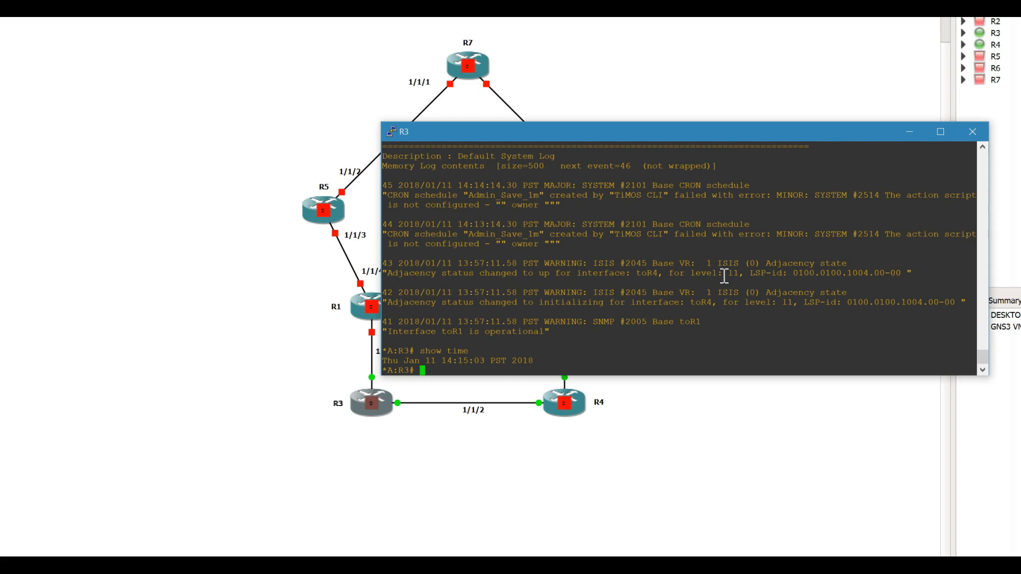
pyautogui.moveTo(727, 281)
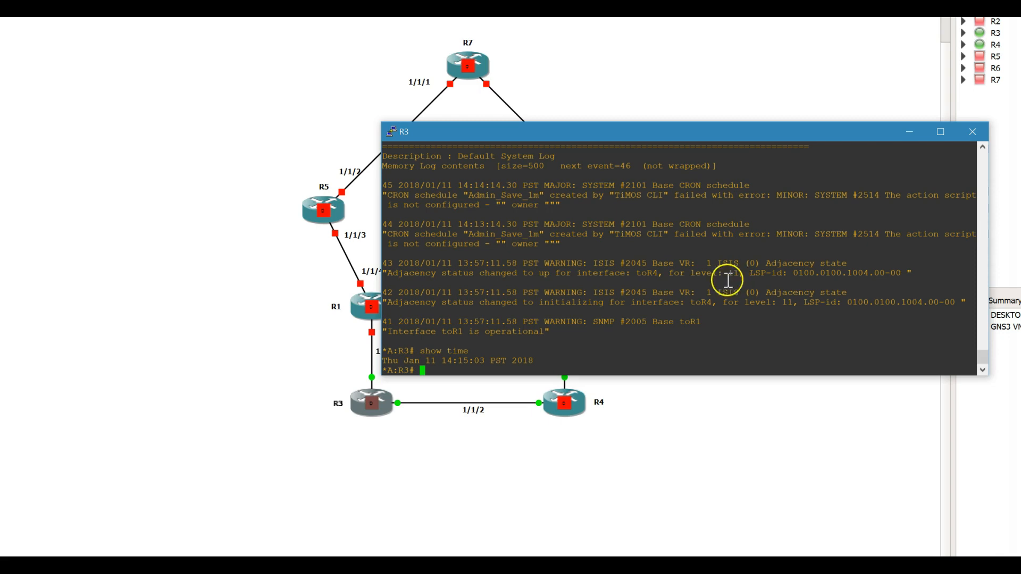
# Step: Check R3's time and view log 99 for the successful Admin_Save exec and cf3:\config.cfg save
pyautogui.write('show time')
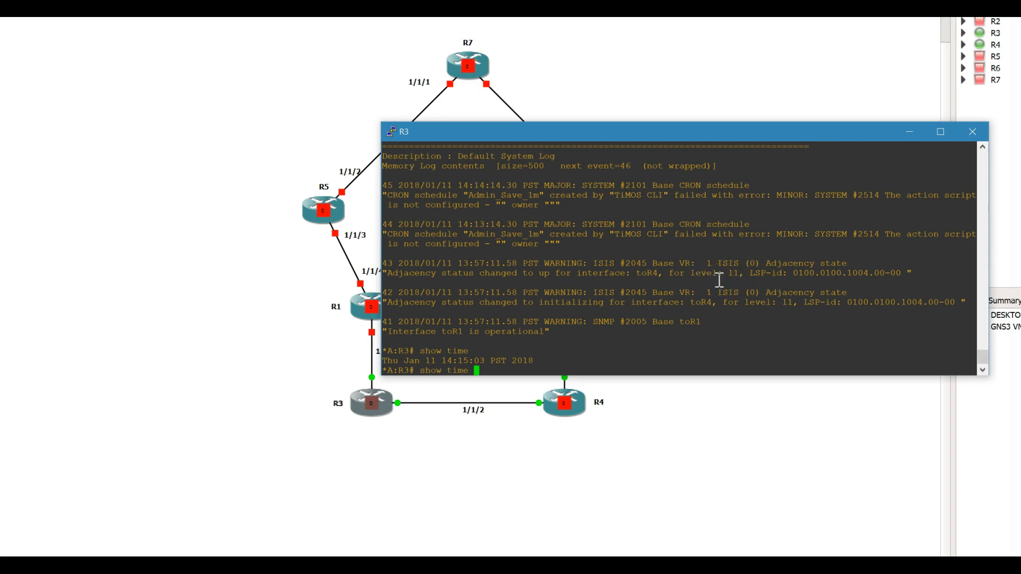
pyautogui.press('Return')
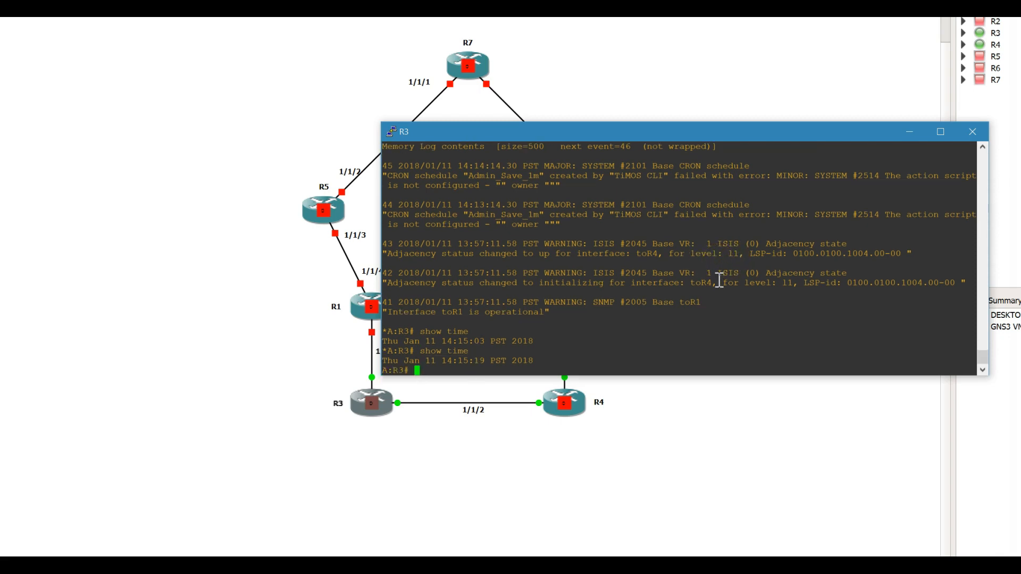
pyautogui.write('show log l')
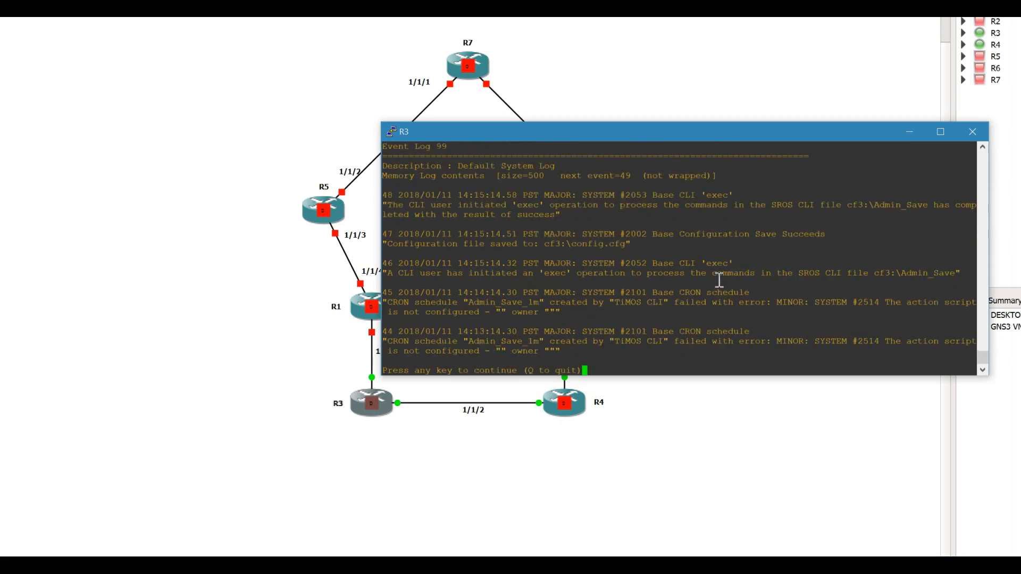
pyautogui.moveTo(687, 202)
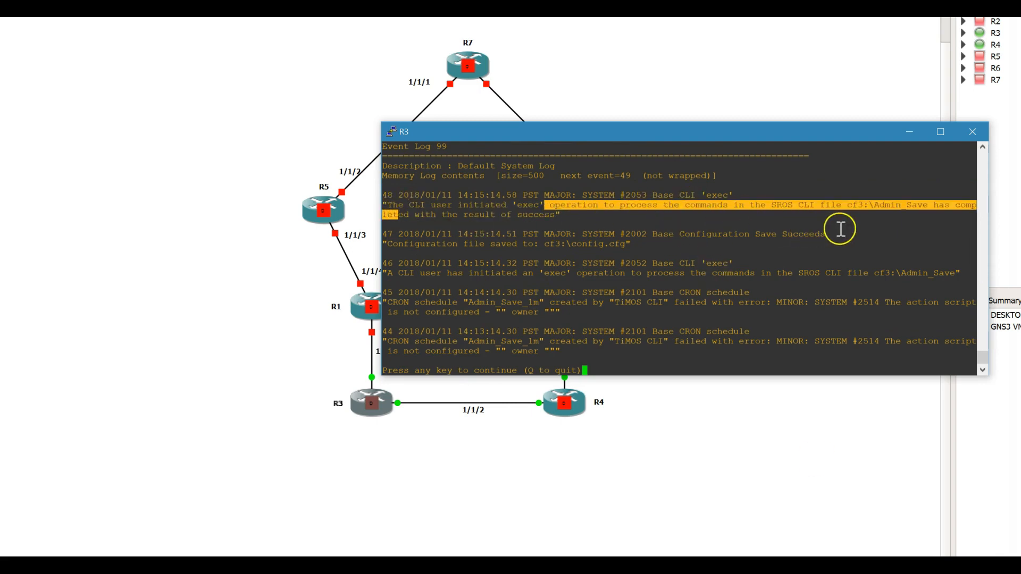
pyautogui.moveTo(960, 215)
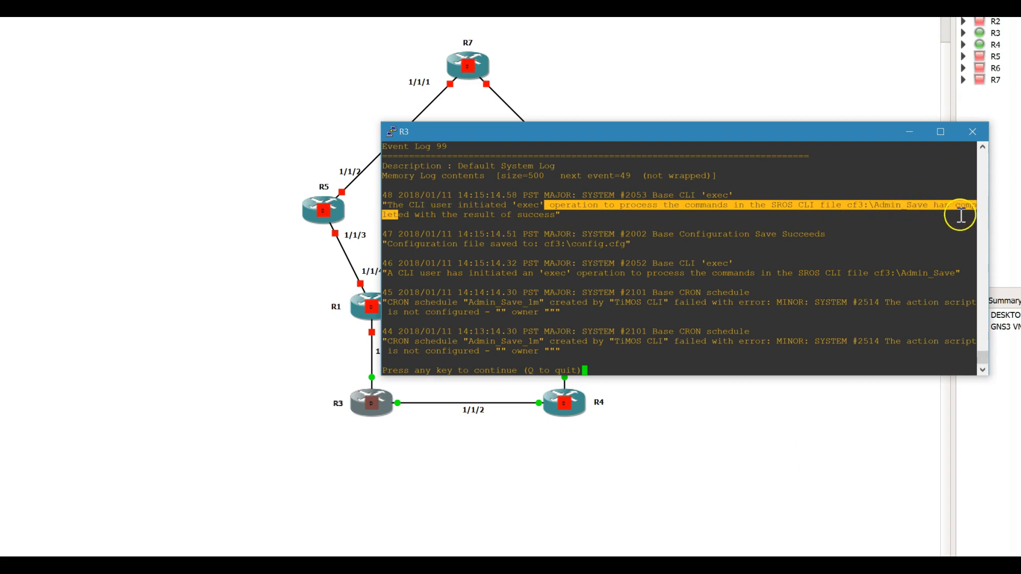
pyautogui.moveTo(527, 218)
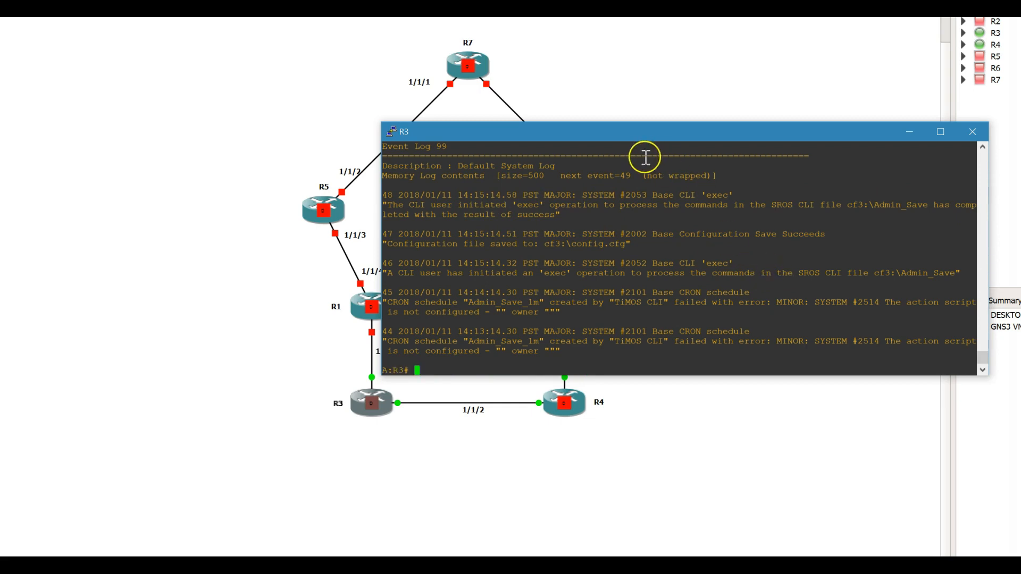
pyautogui.moveTo(651, 241)
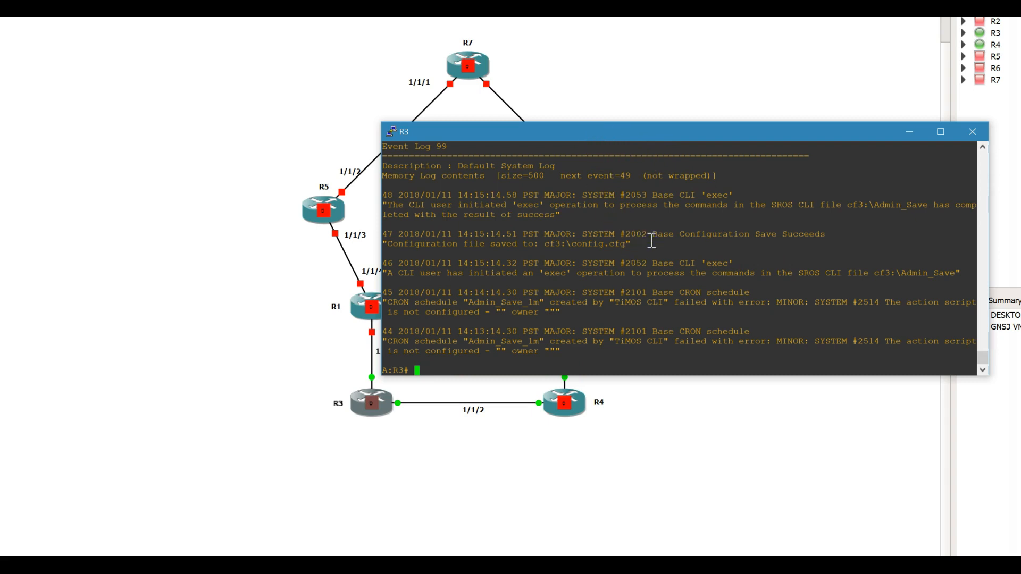
# Step: Run 'show system license' to display the pending reboot for the missing license record
pyautogui.write('show system license')
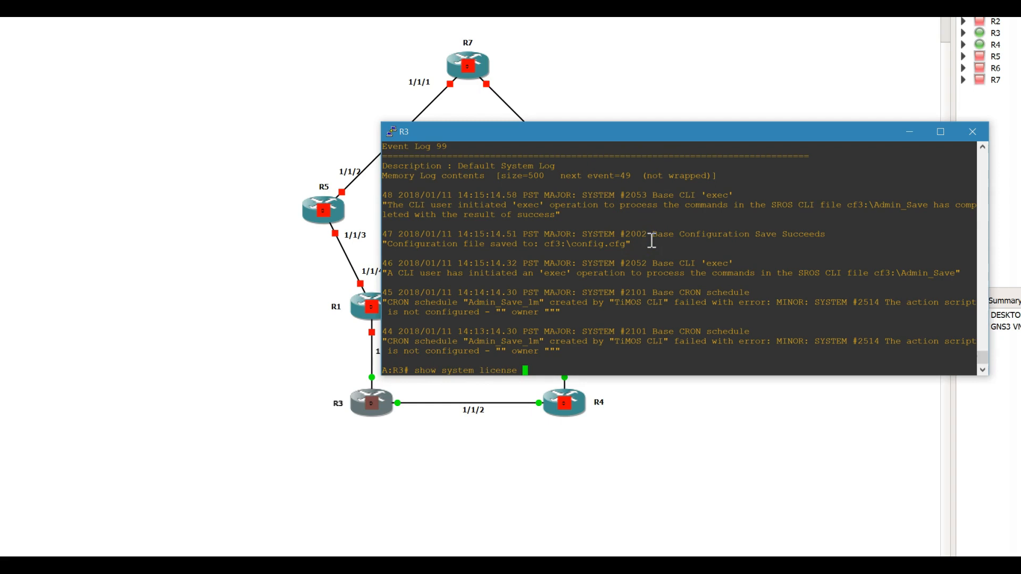
pyautogui.press('Return')
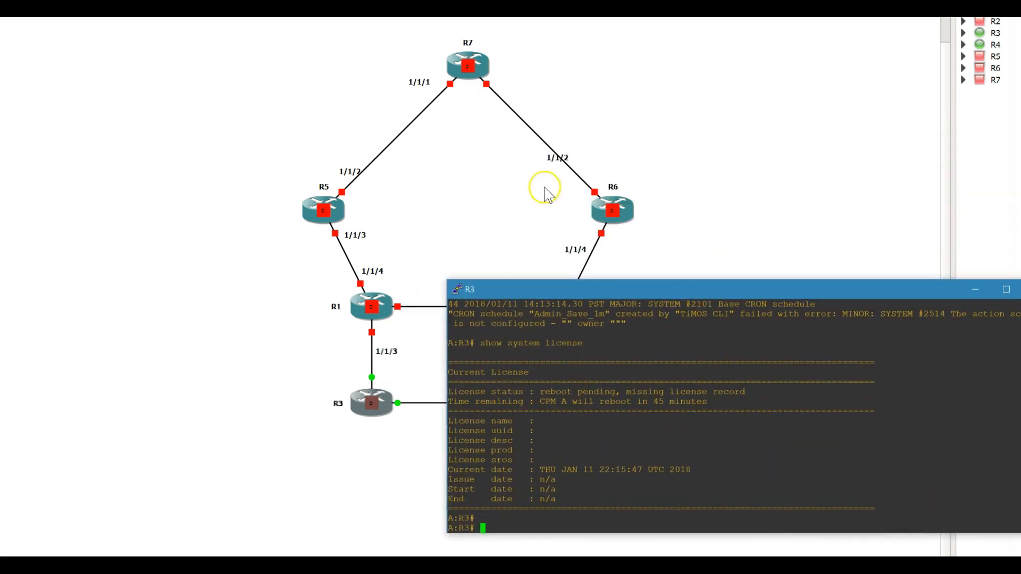
pyautogui.moveTo(632, 418)
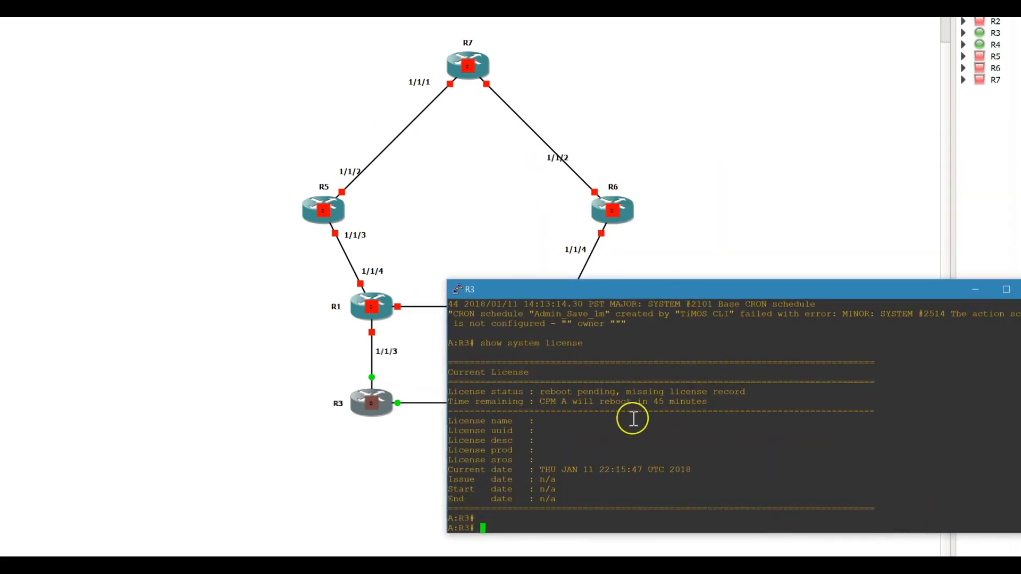
pyautogui.moveTo(591, 277)
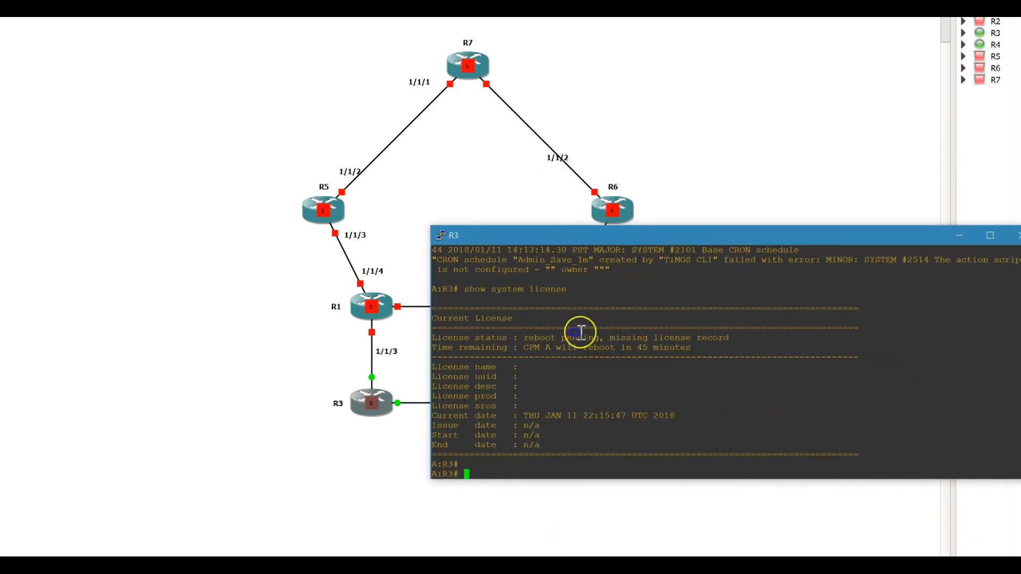
pyautogui.moveTo(655, 360)
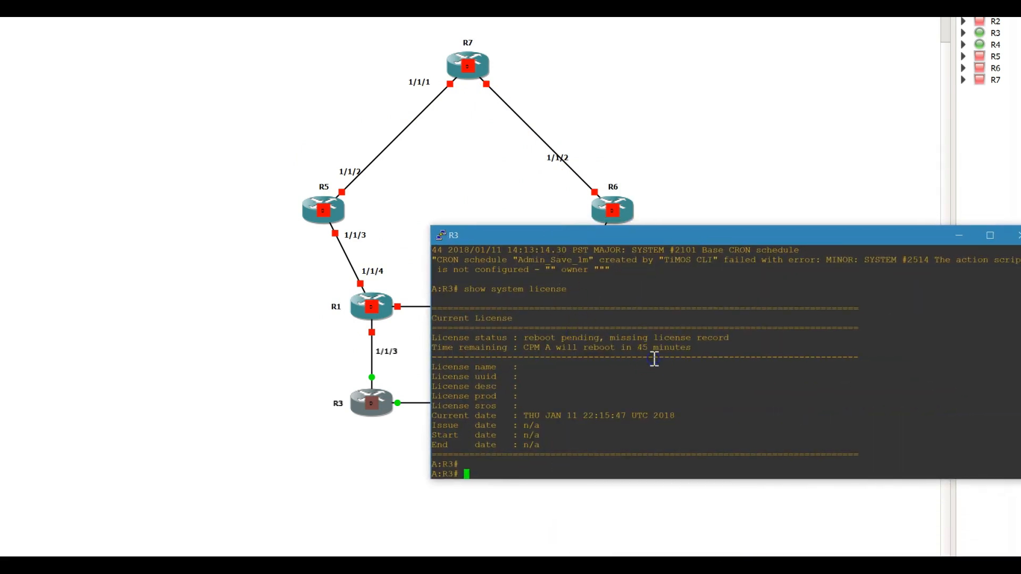